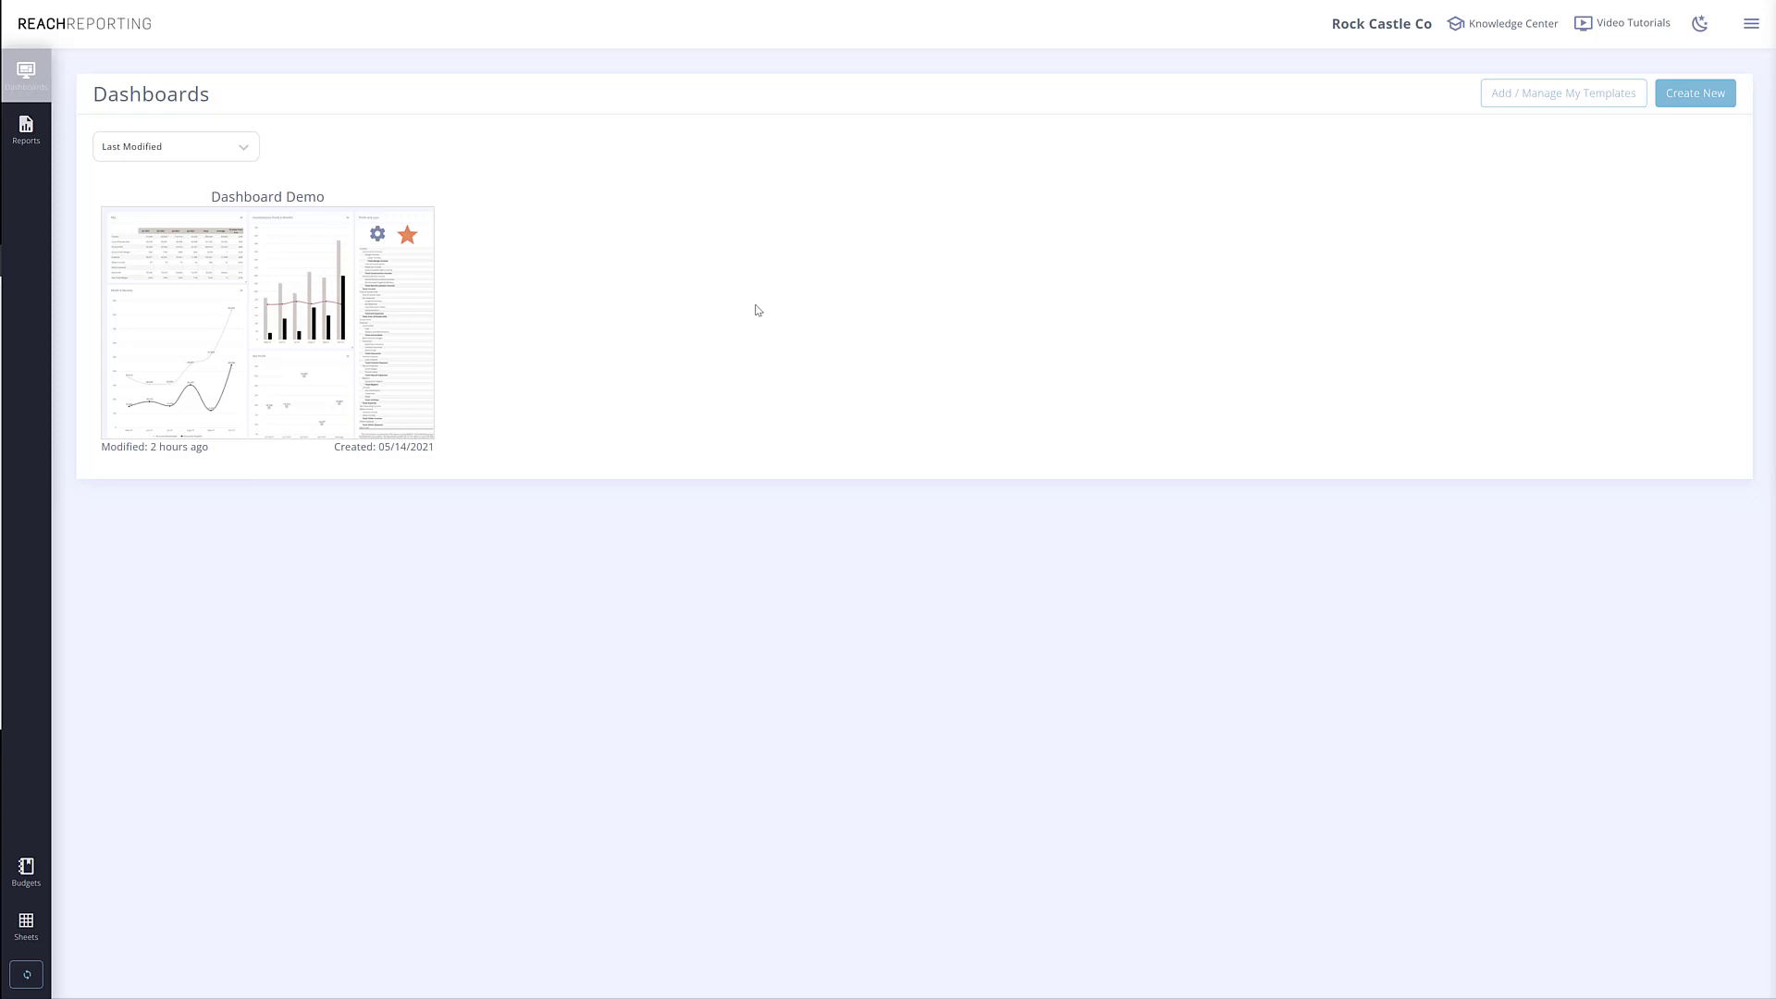
pyautogui.moveTo(414, 318)
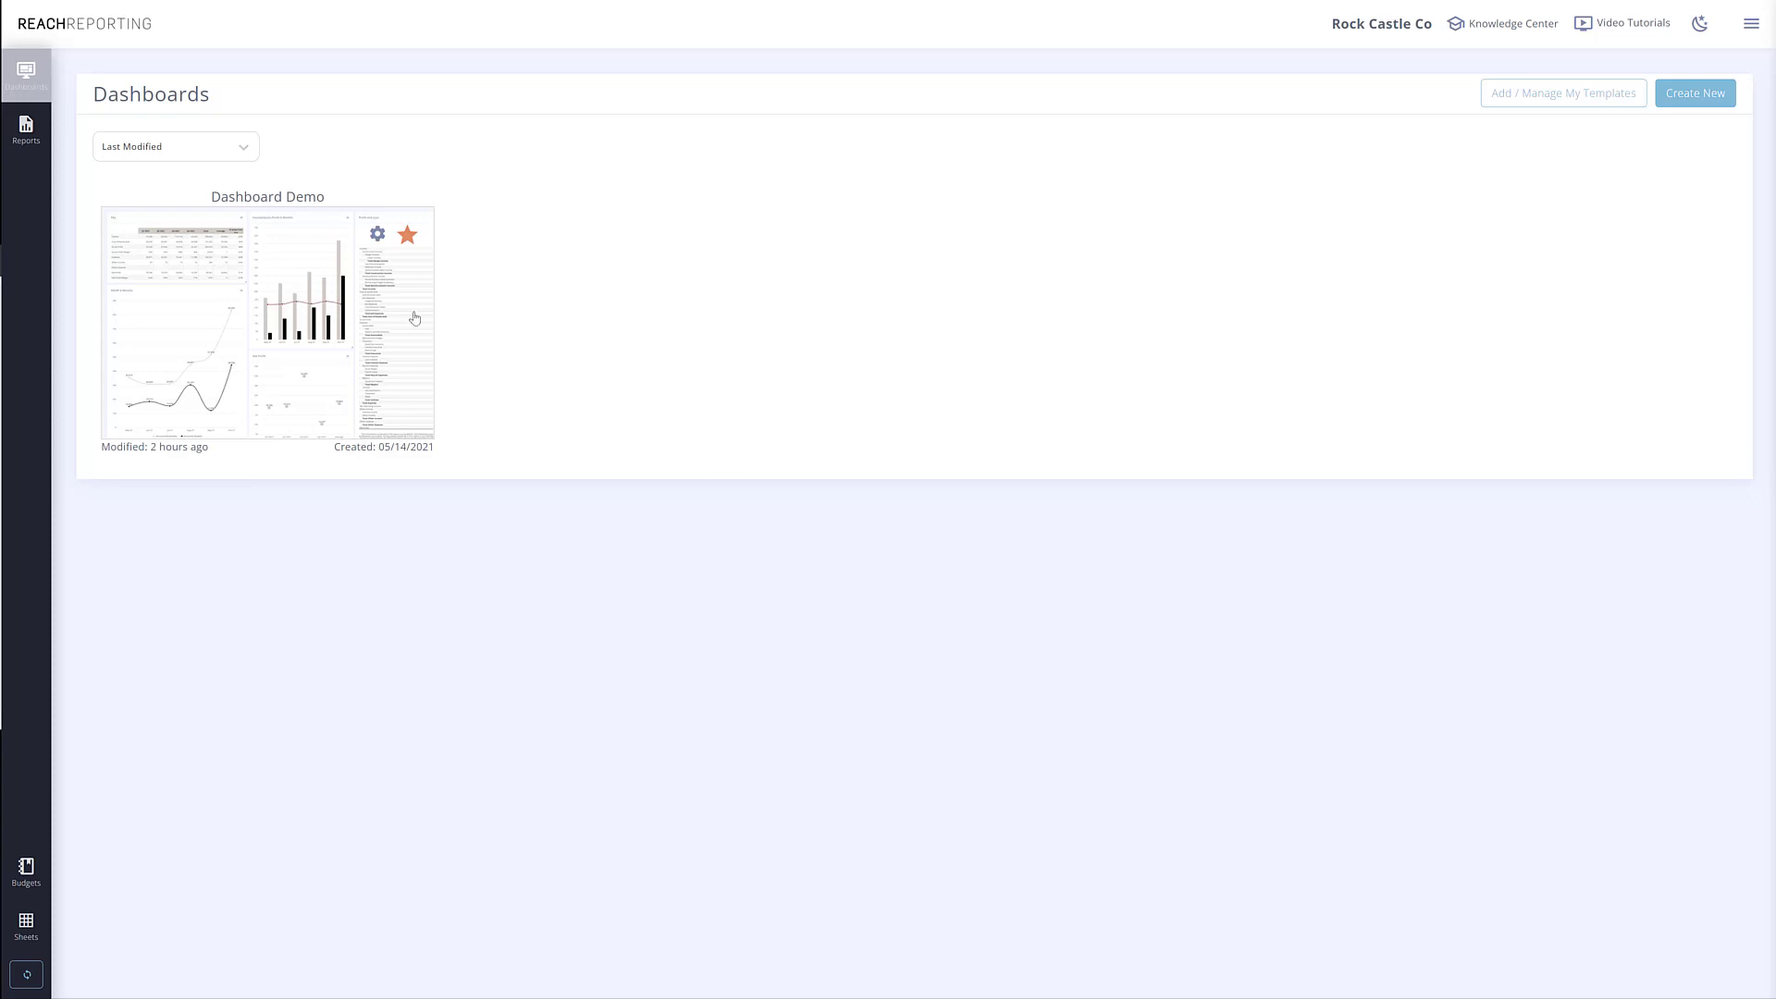
# Open the Dashboard Demo dashboard from the Dashboards page.
pyautogui.click(267, 322)
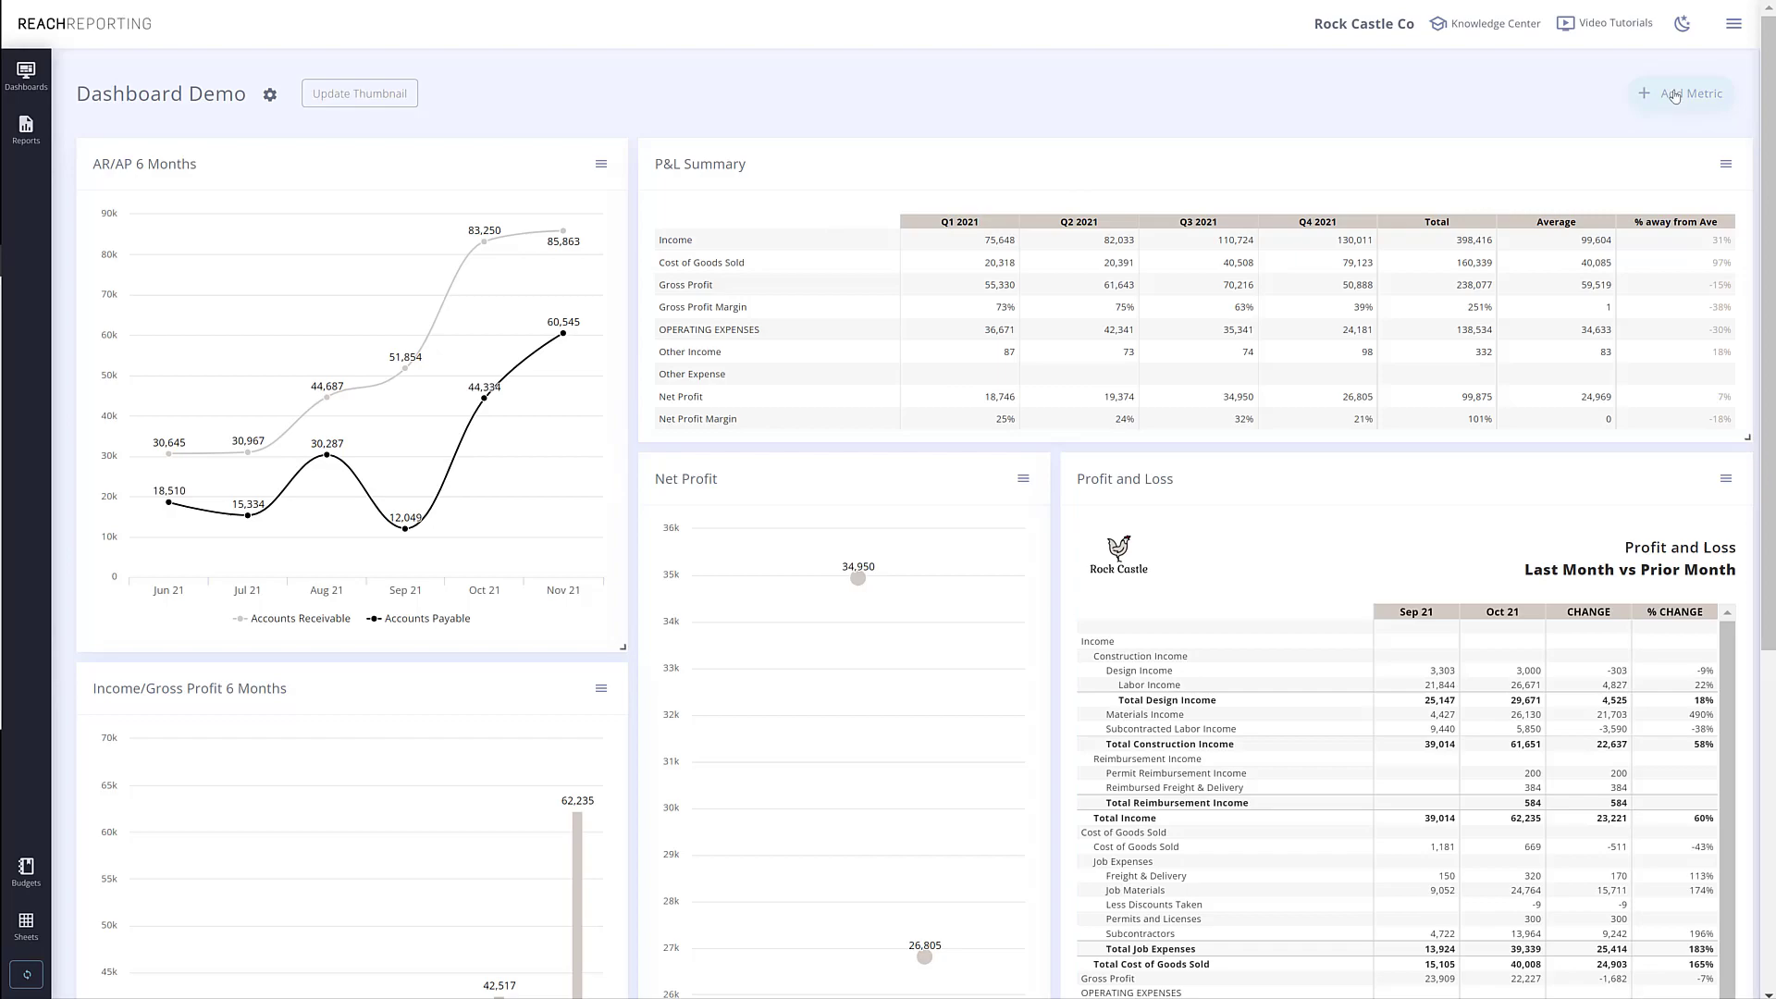
# Add a new metric with Actuals/Forecast (relative to book month) columns for Jan–Dec 2021.
pyautogui.click(1687, 94)
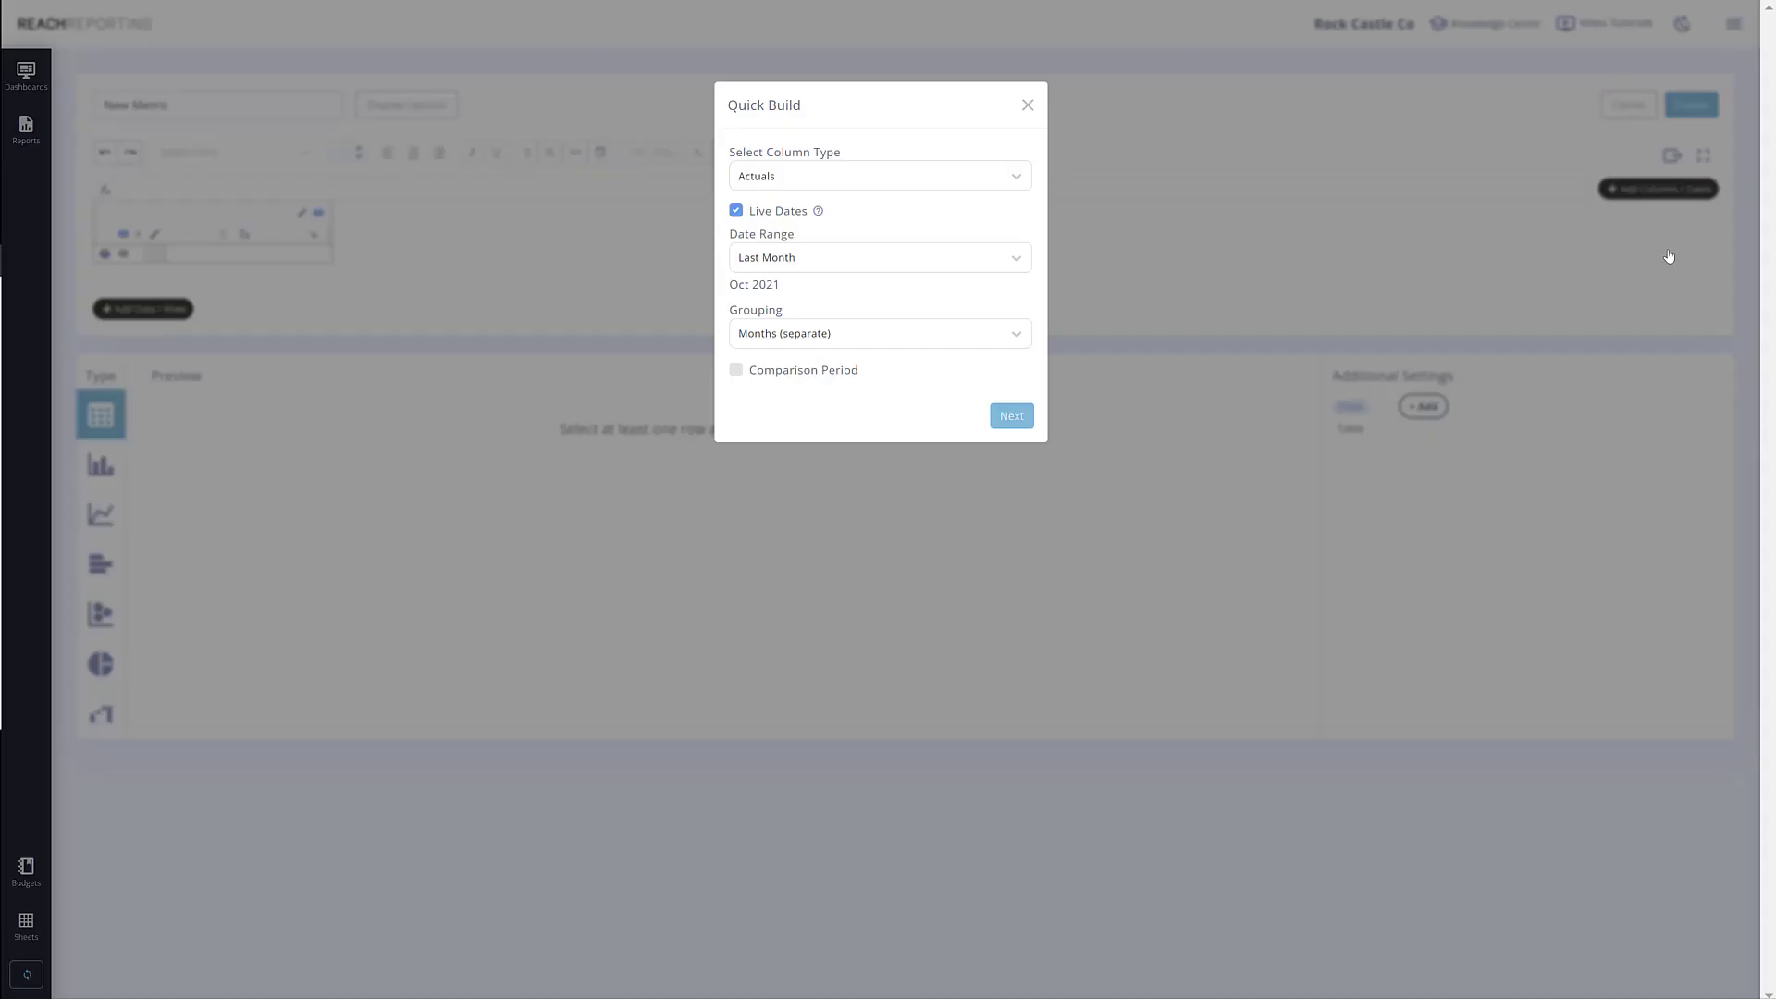
pyautogui.click(877, 176)
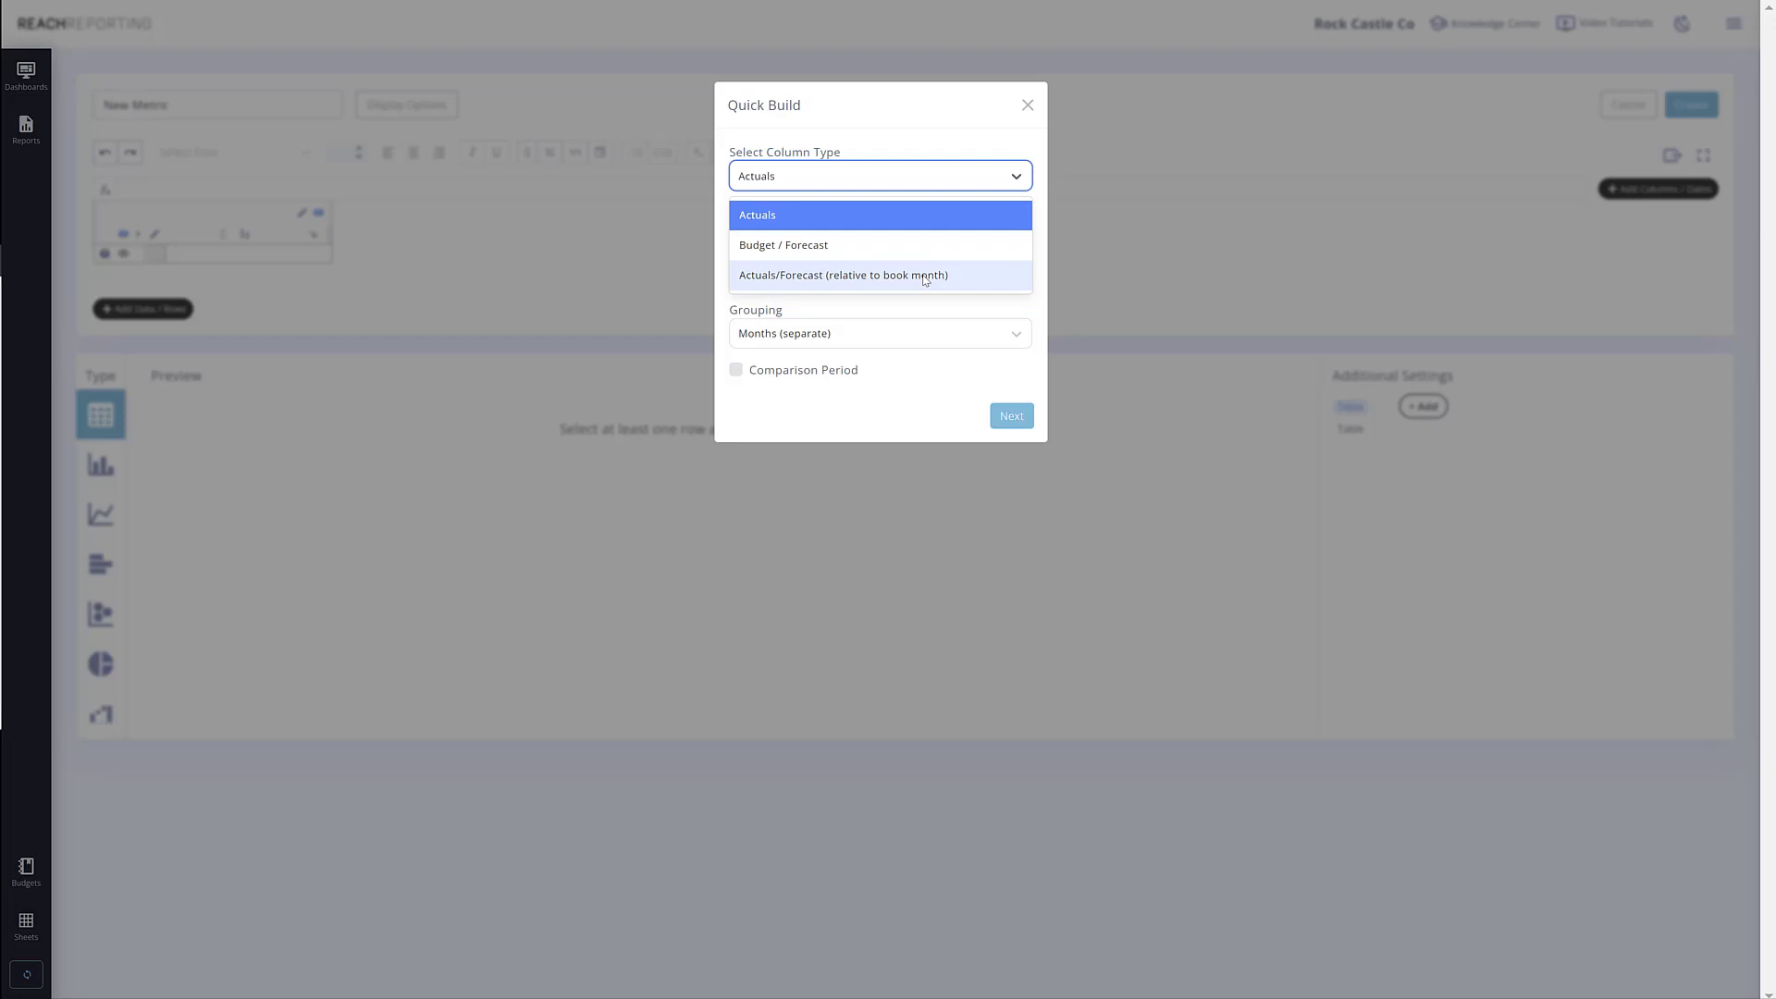
pyautogui.click(844, 274)
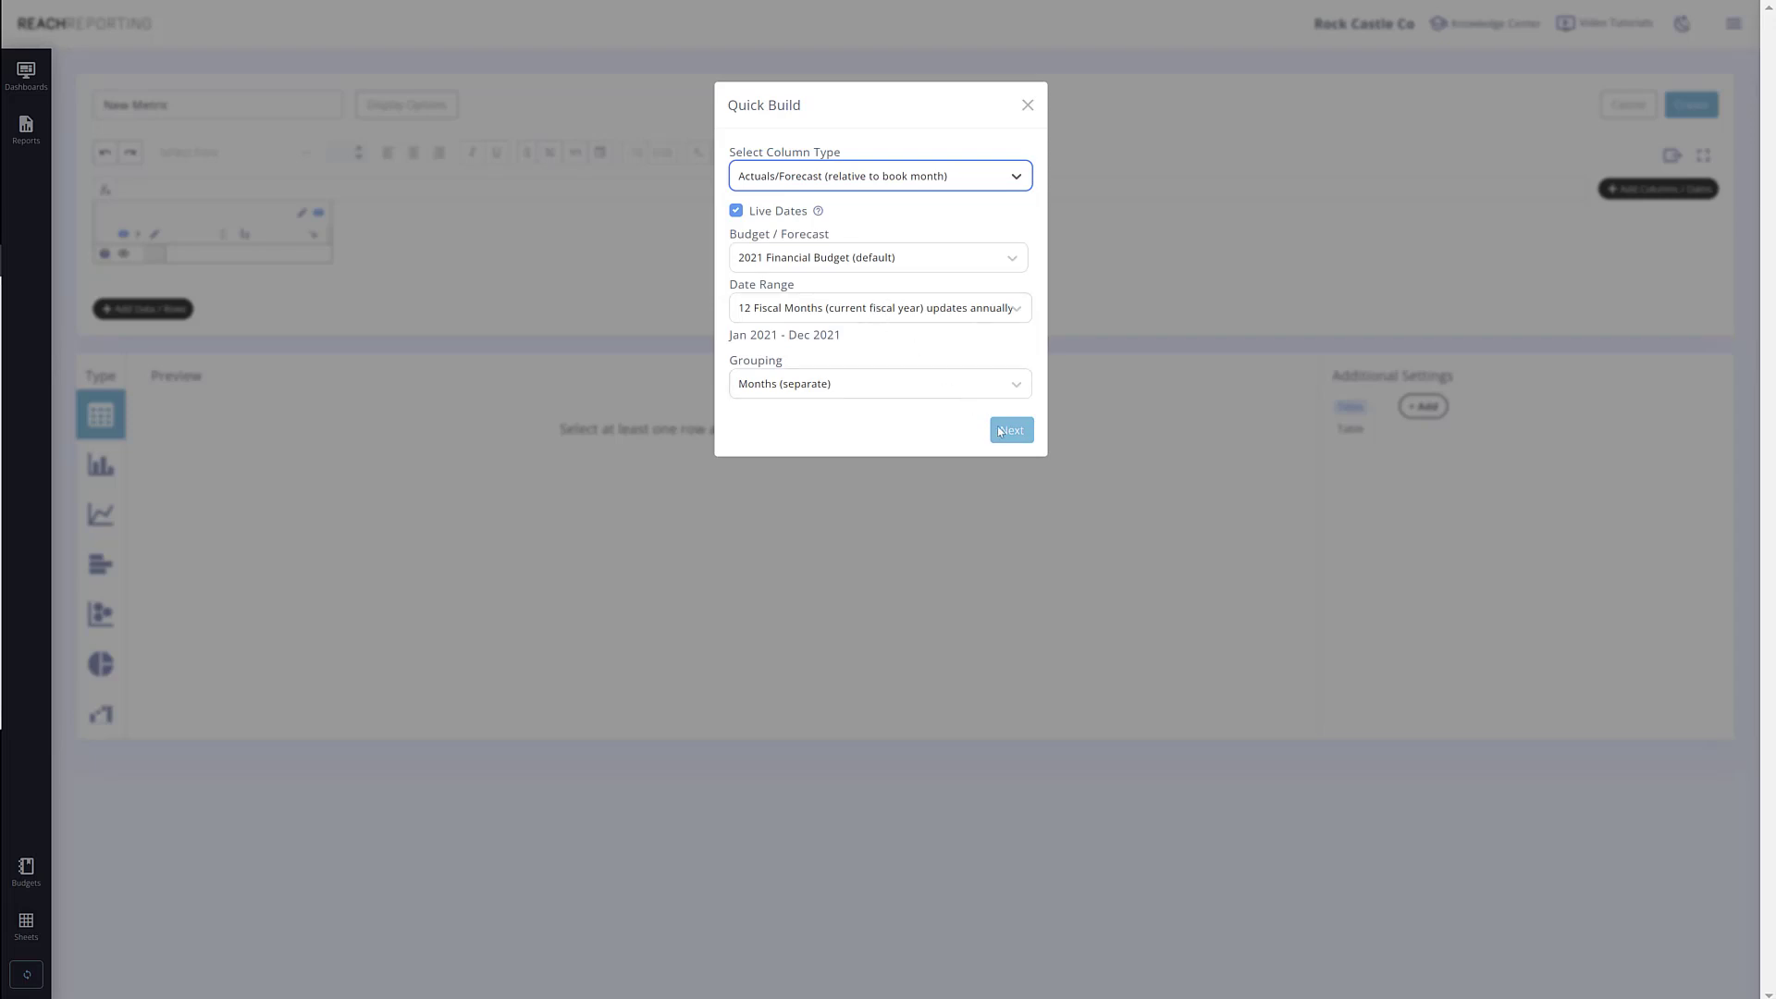
pyautogui.click(1010, 429)
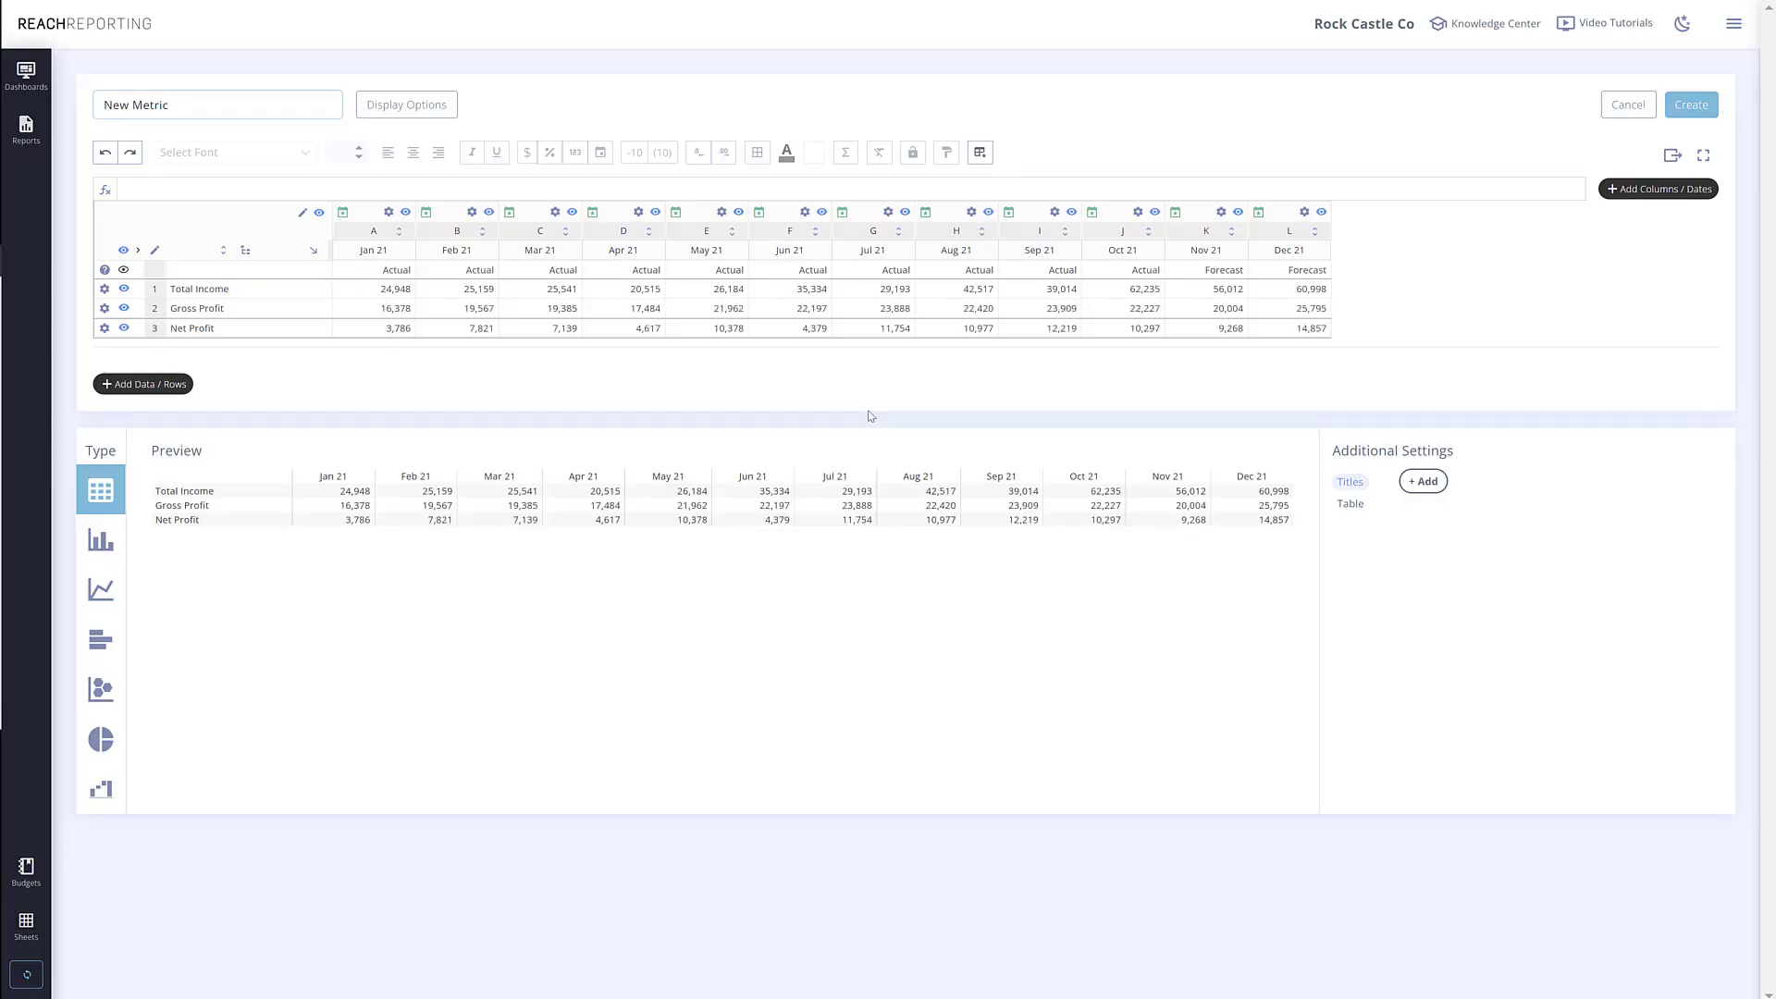
pyautogui.moveTo(868, 411)
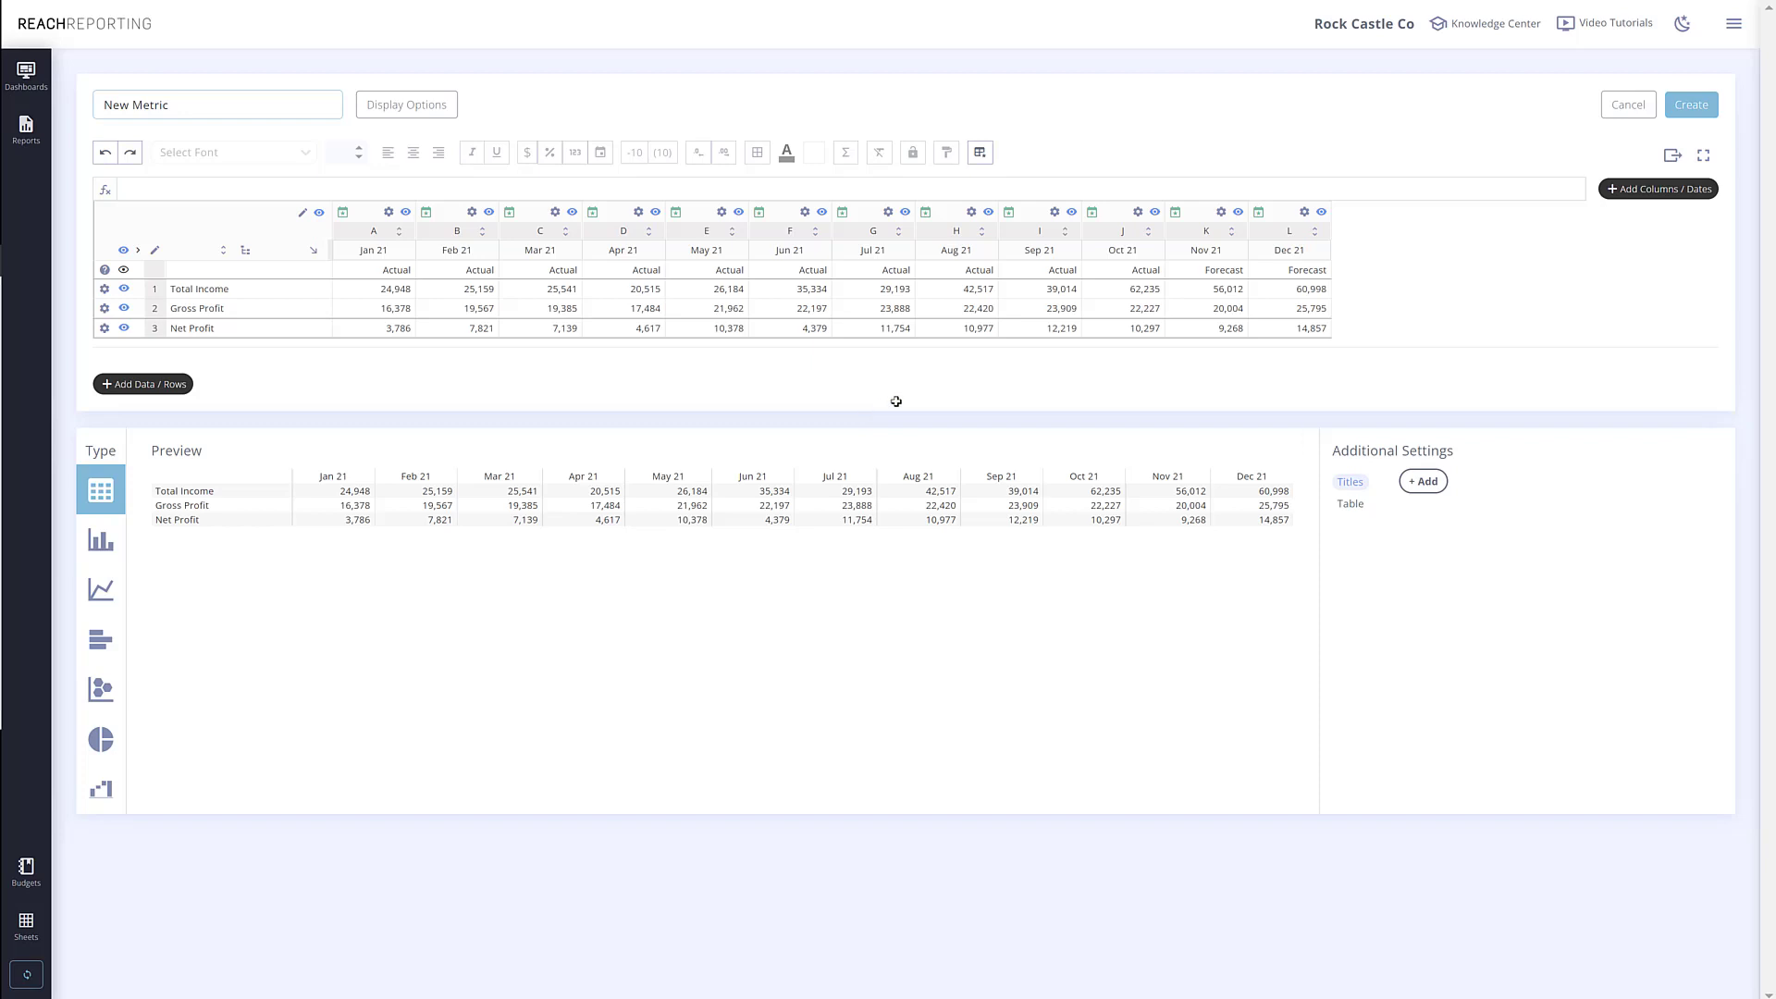
pyautogui.moveTo(1294, 288)
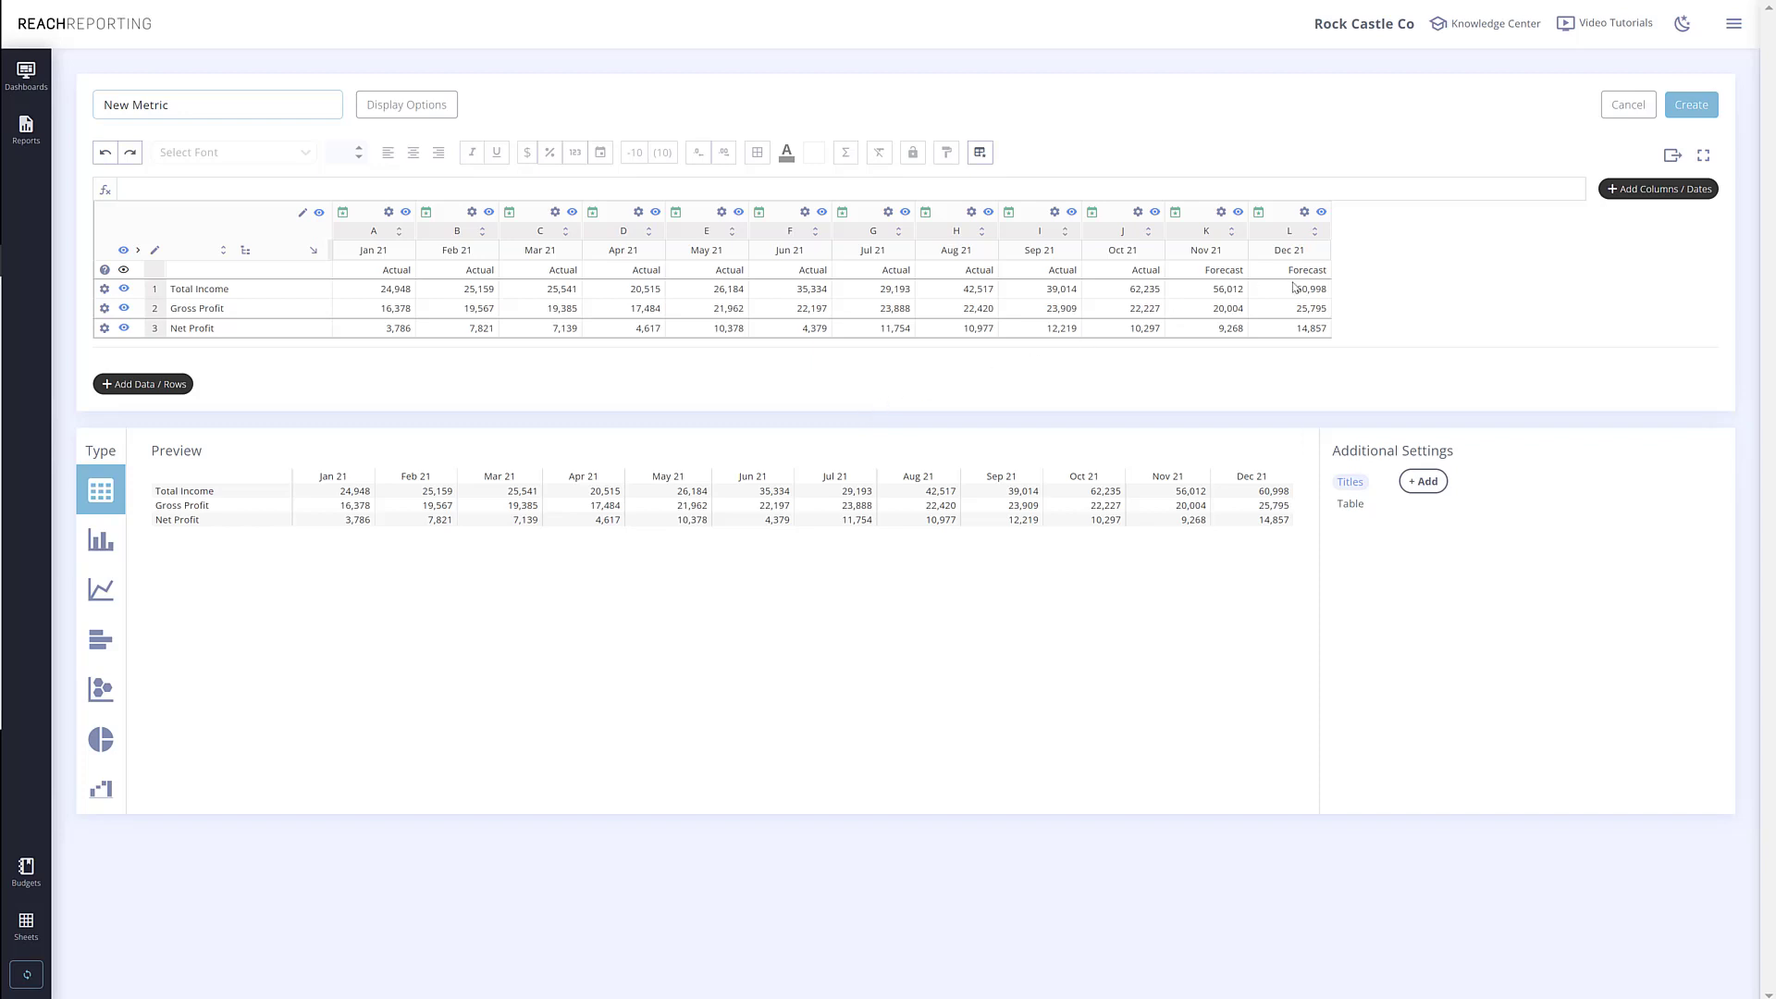
# Switch the metric preview to a column chart.
pyautogui.click(100, 539)
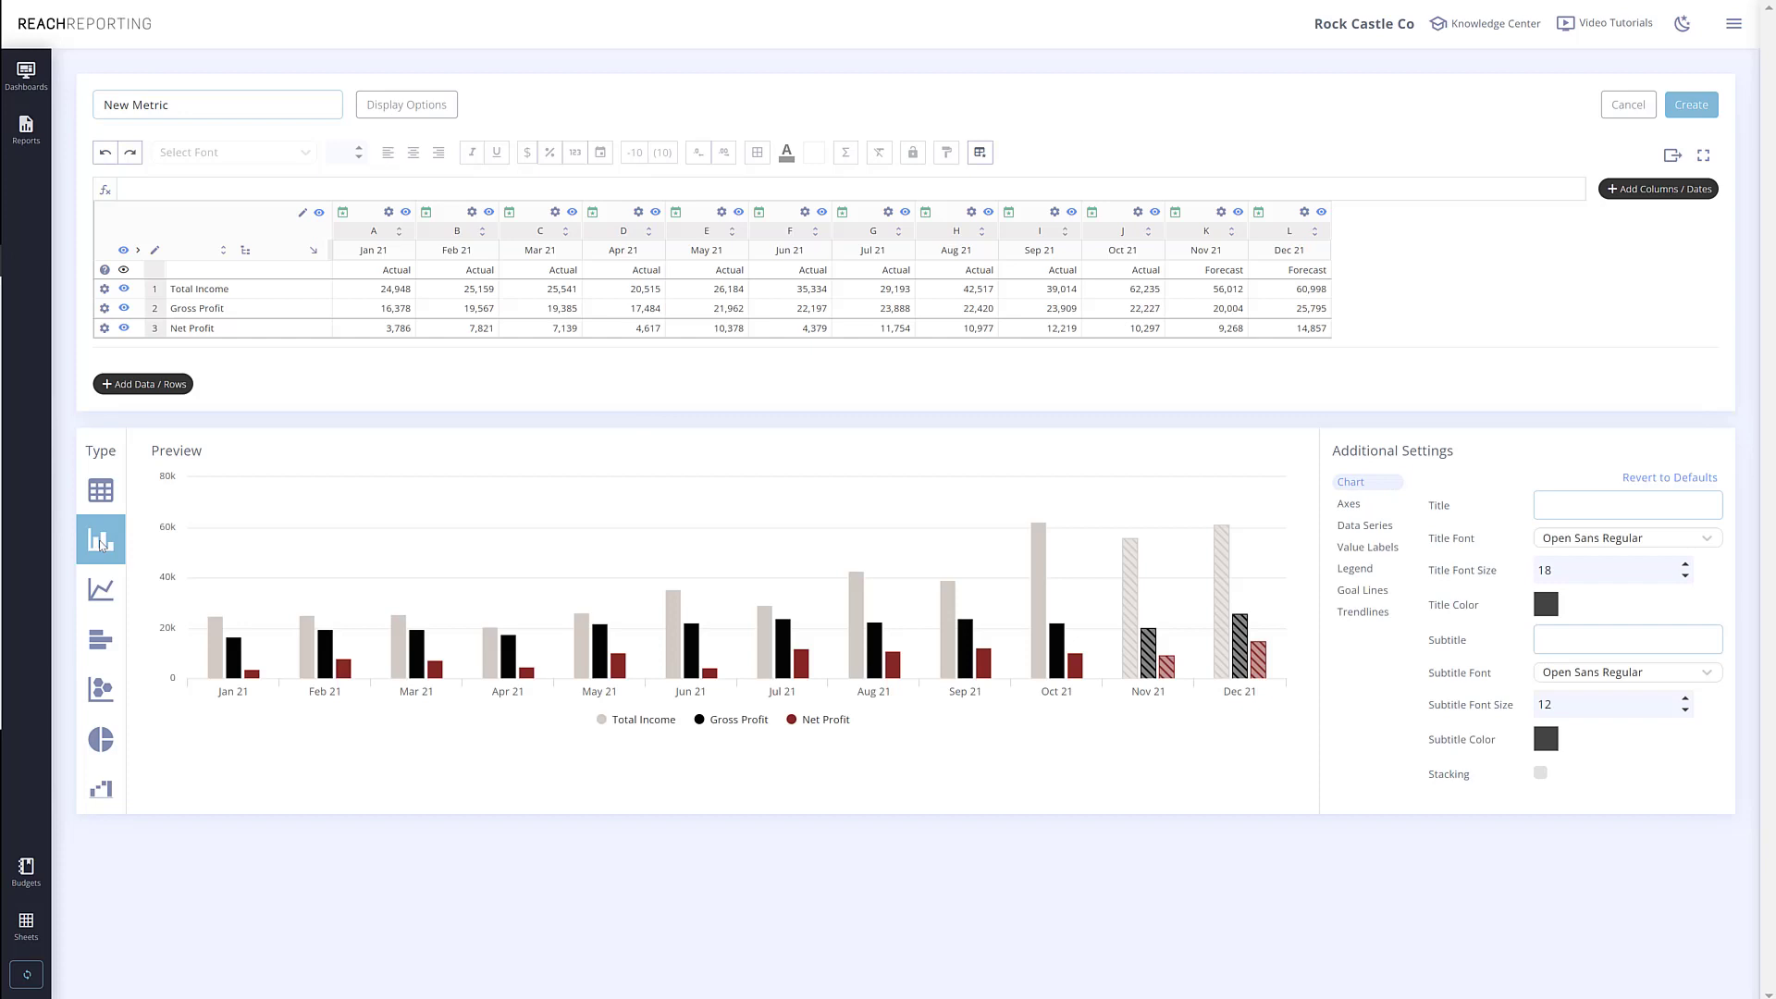
pyautogui.moveTo(1058, 632)
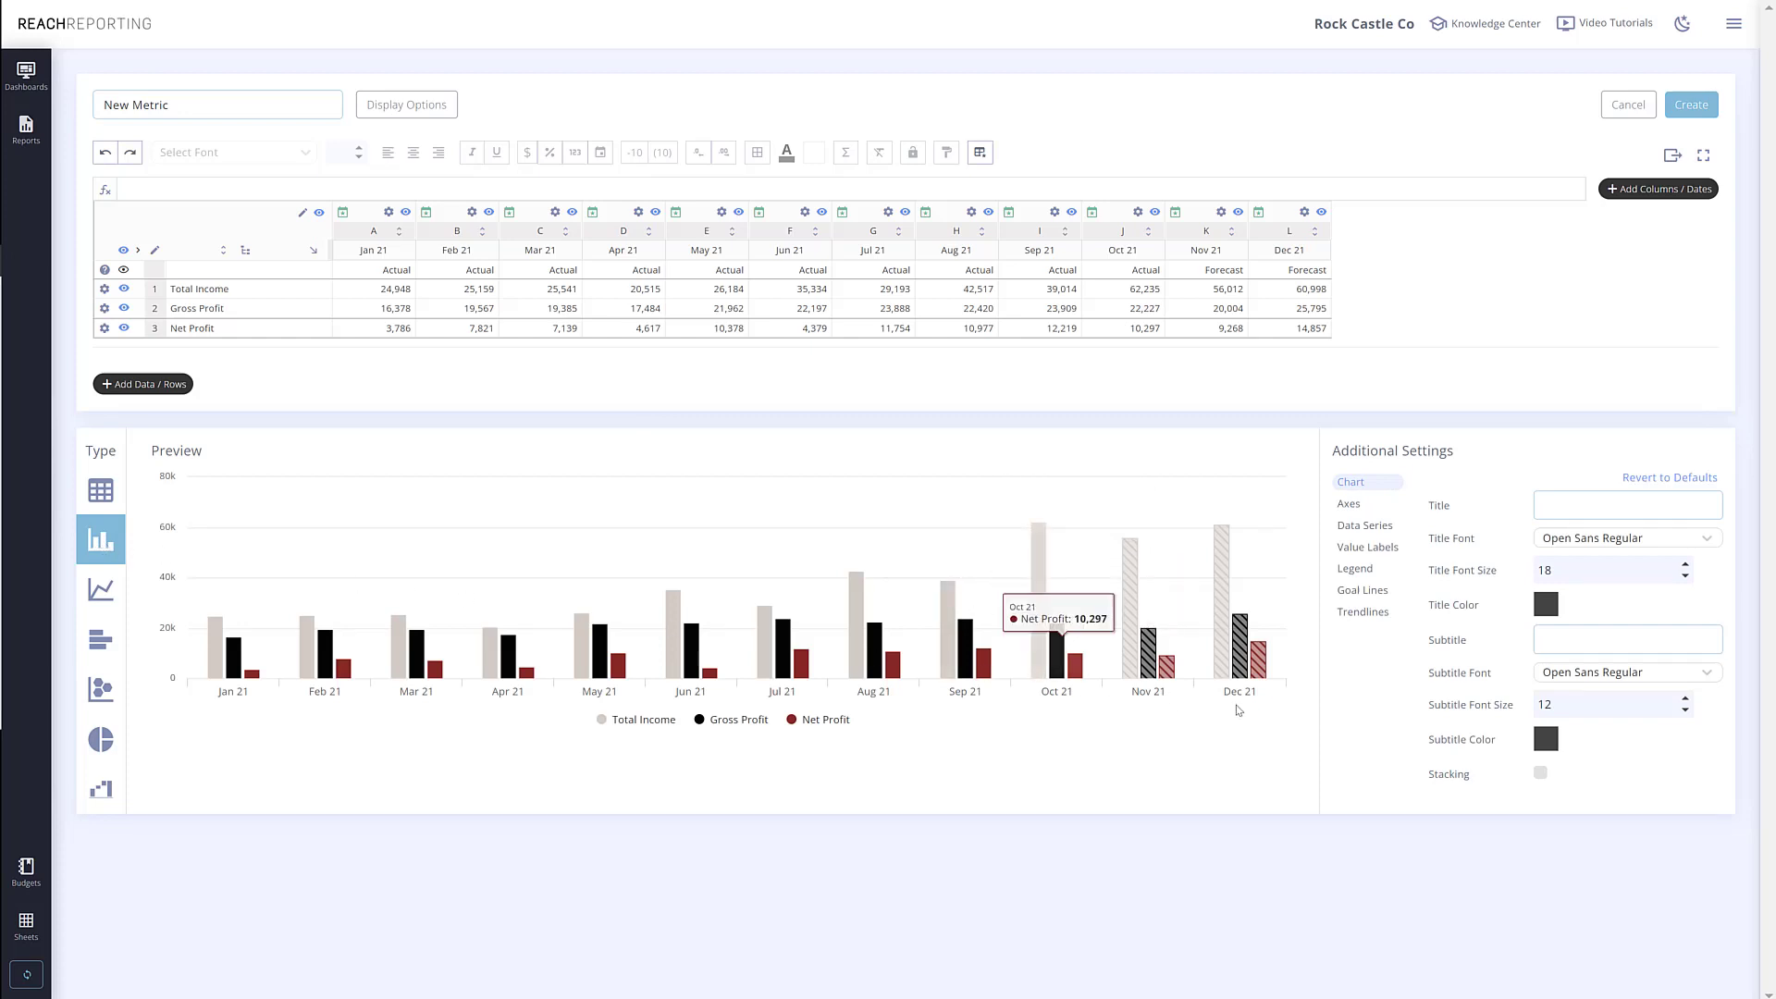
pyautogui.moveTo(1277, 697)
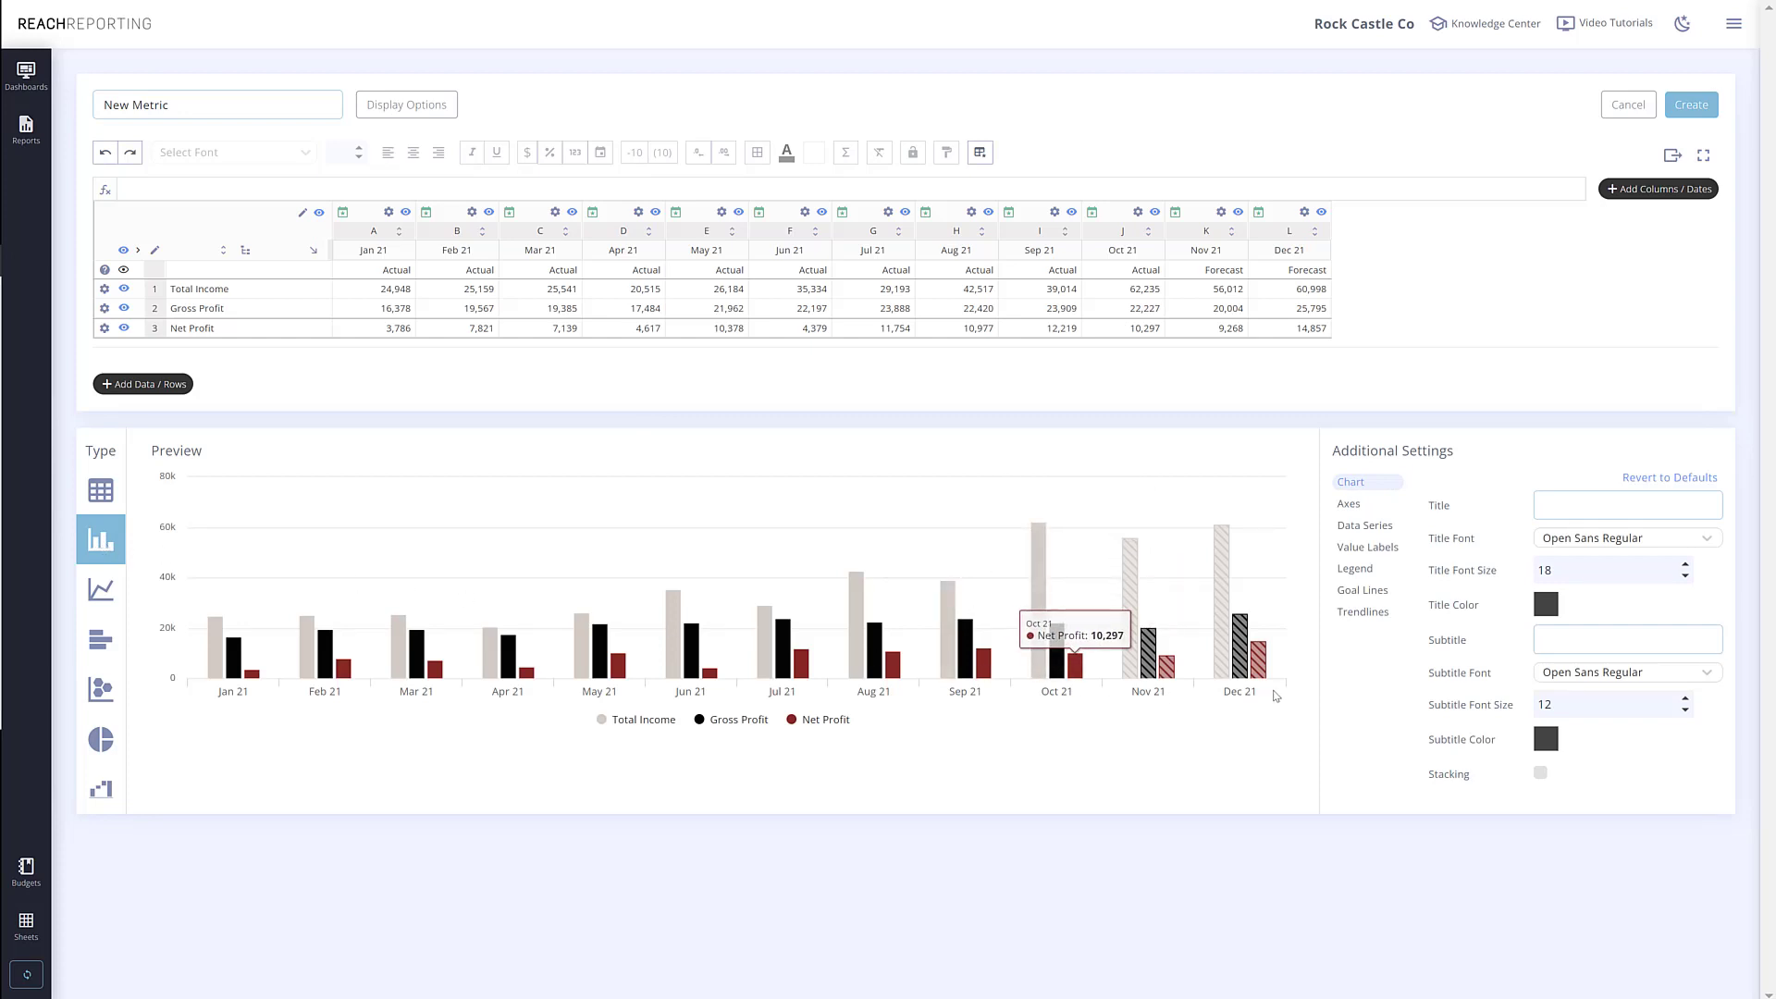
pyautogui.moveTo(1274, 695)
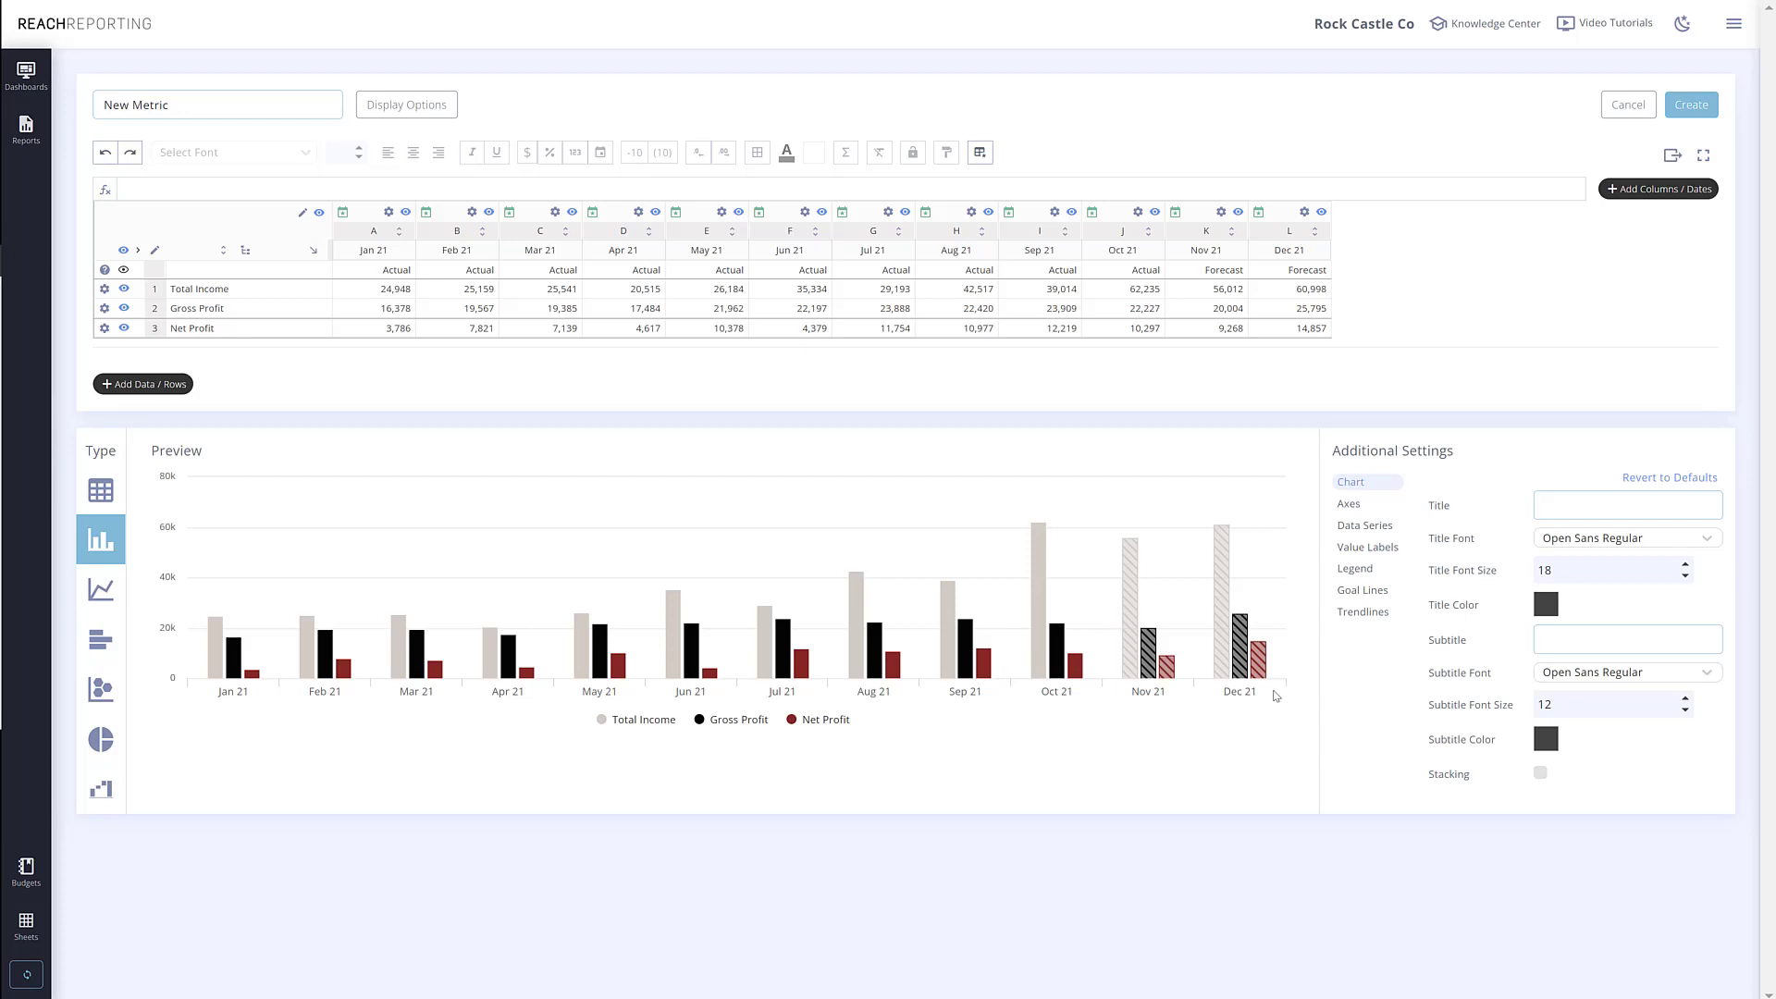
pyautogui.moveTo(1354, 549)
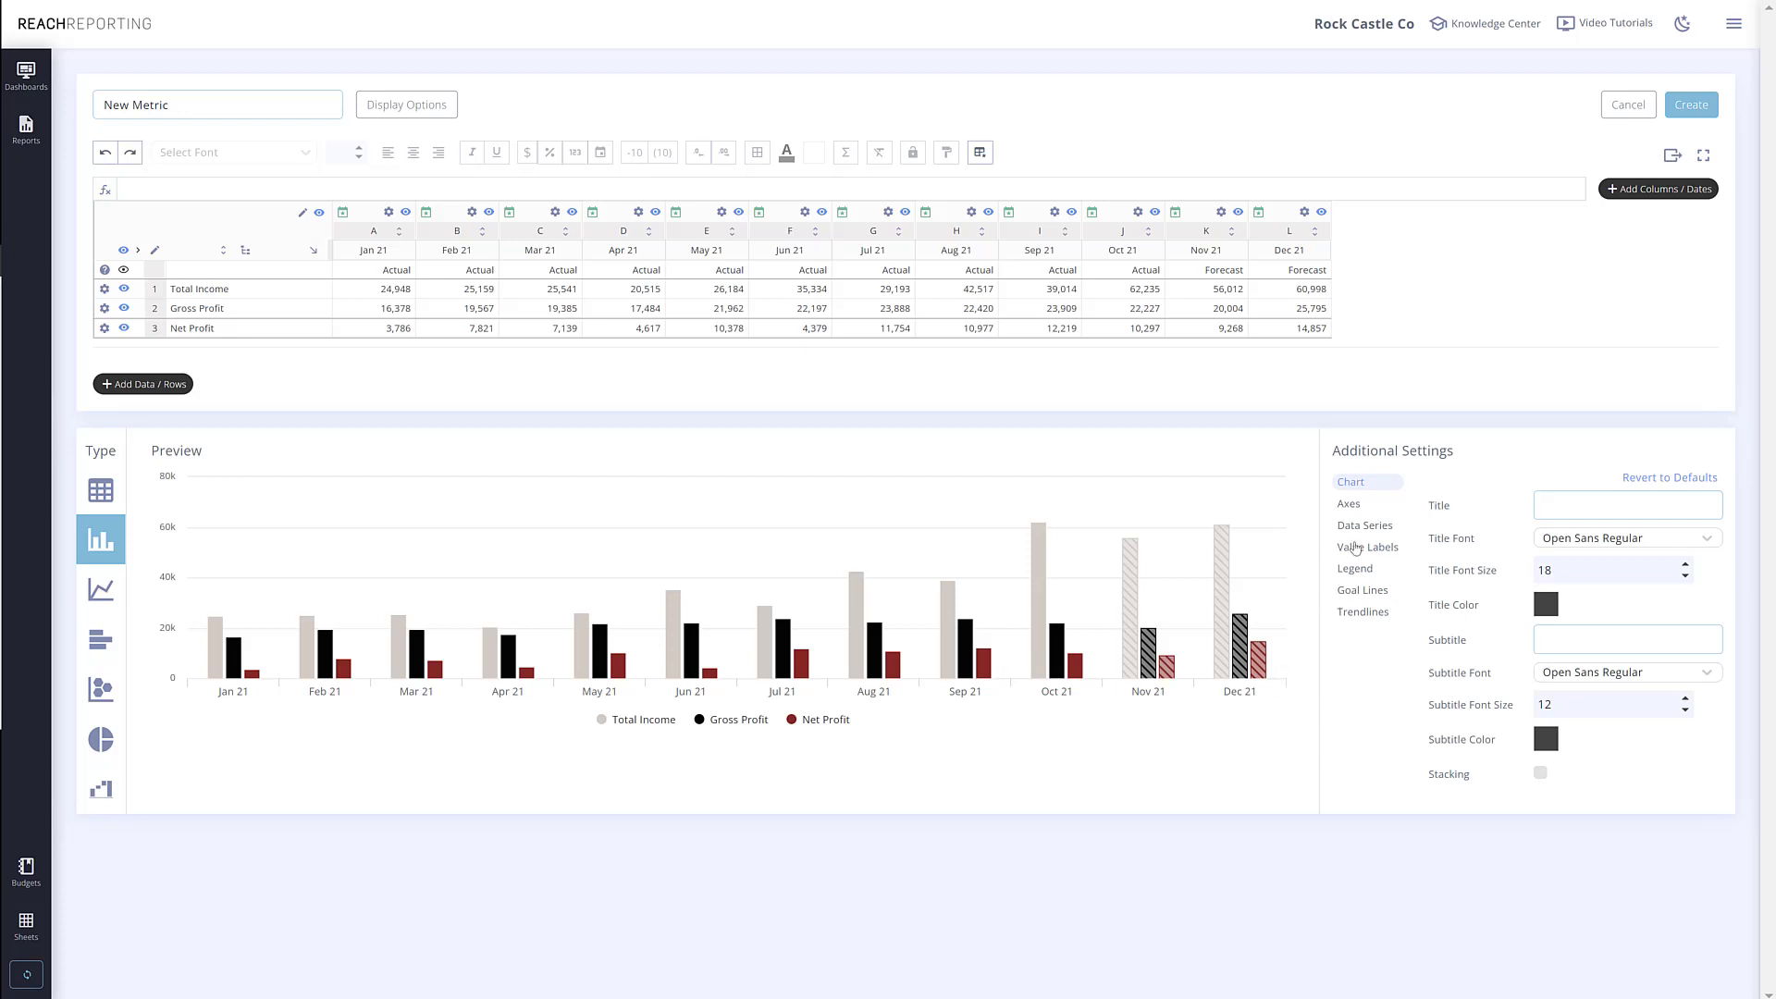
# Enable the hatched forecast-column style in Data Series and bring up Jan 21's column settings.
pyautogui.click(1365, 523)
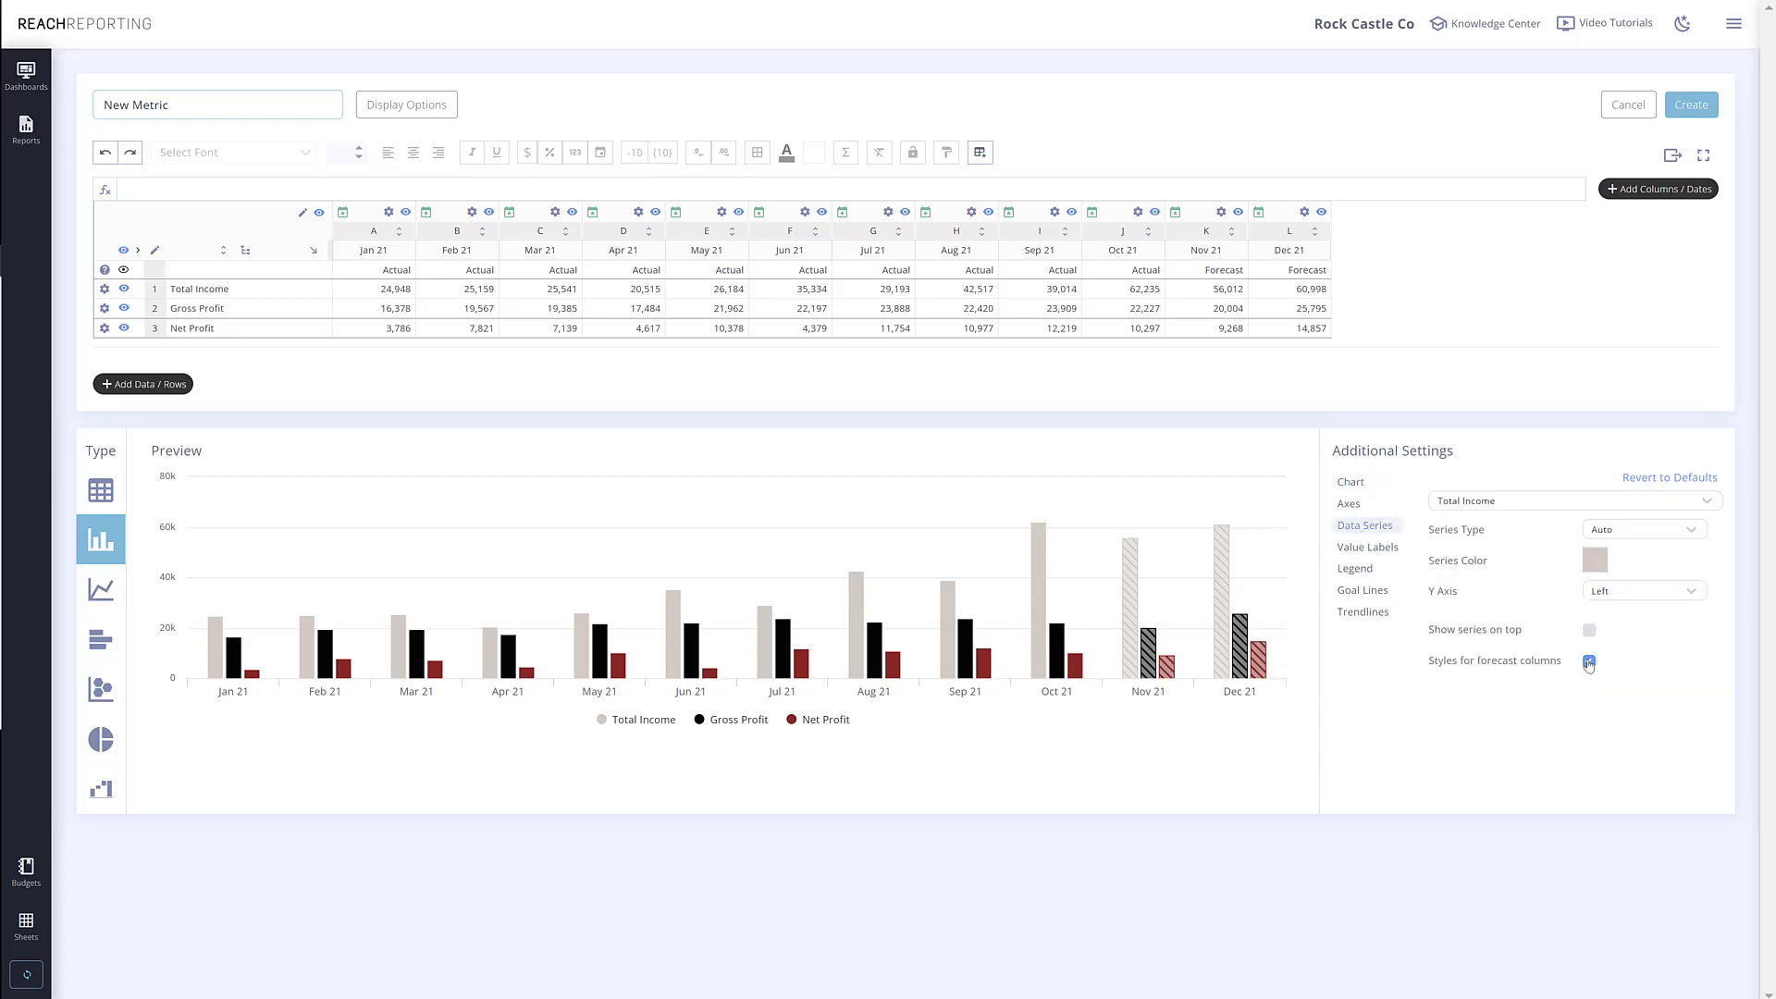
pyautogui.click(1587, 662)
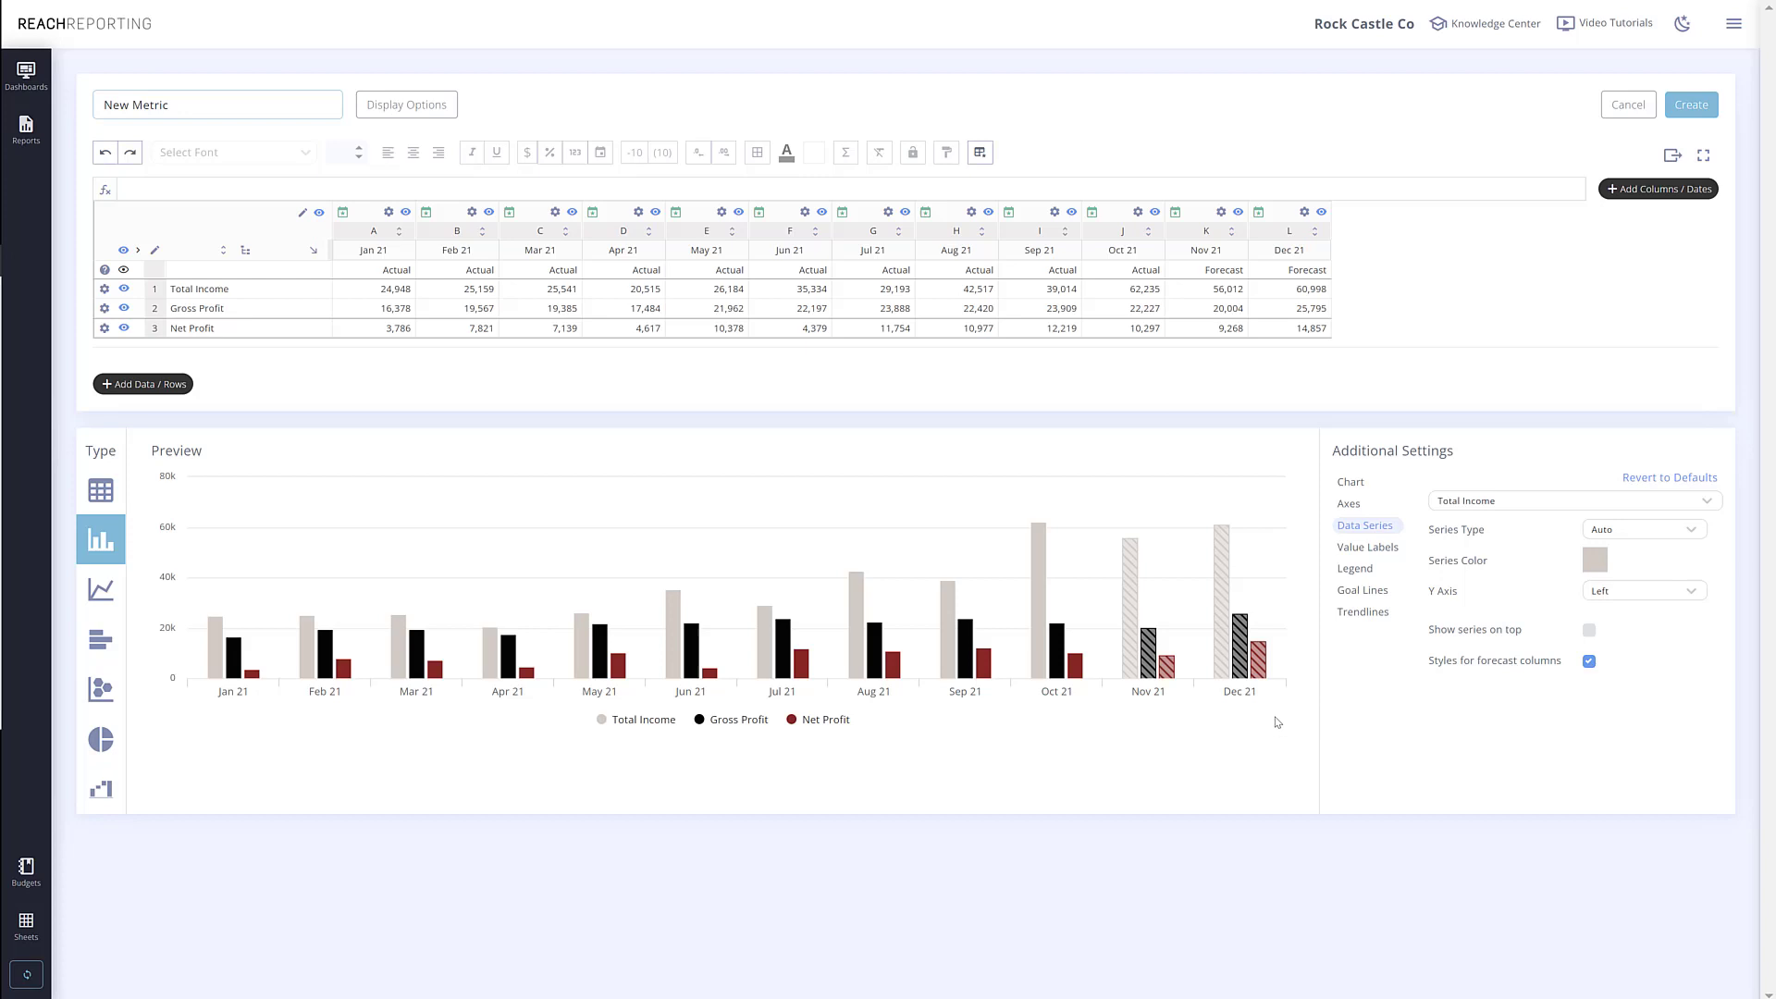
pyautogui.moveTo(1291, 670)
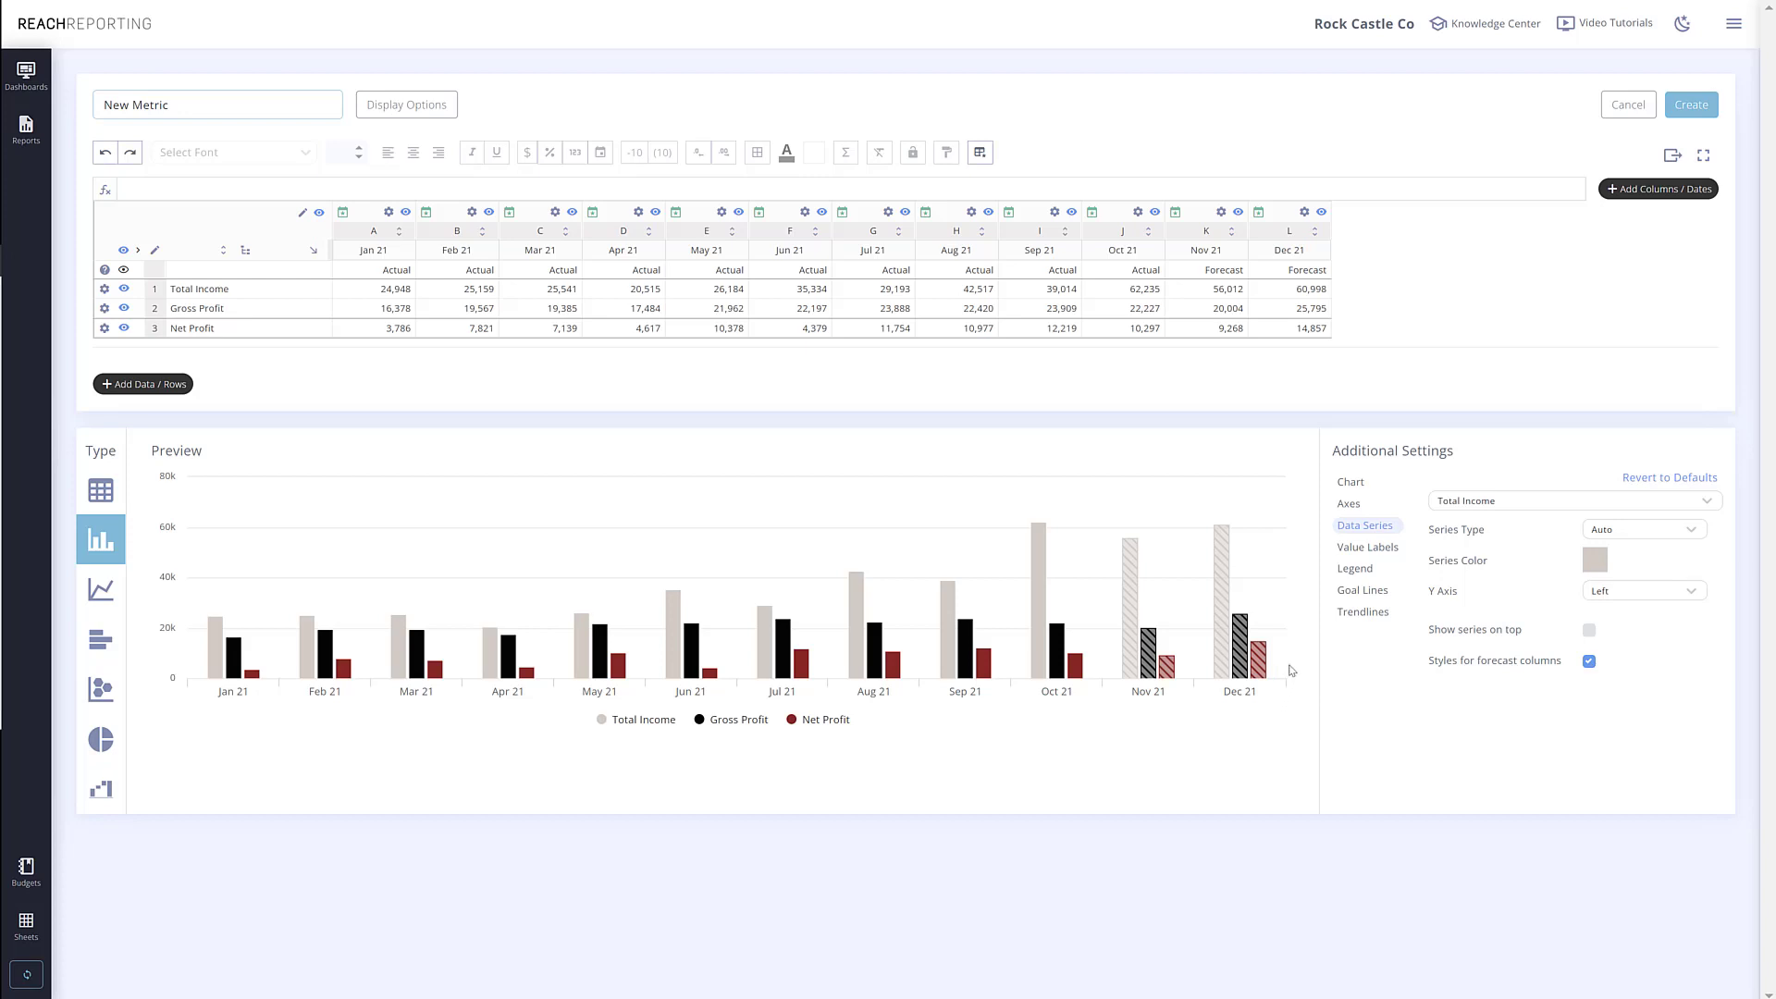
pyautogui.moveTo(1295, 655)
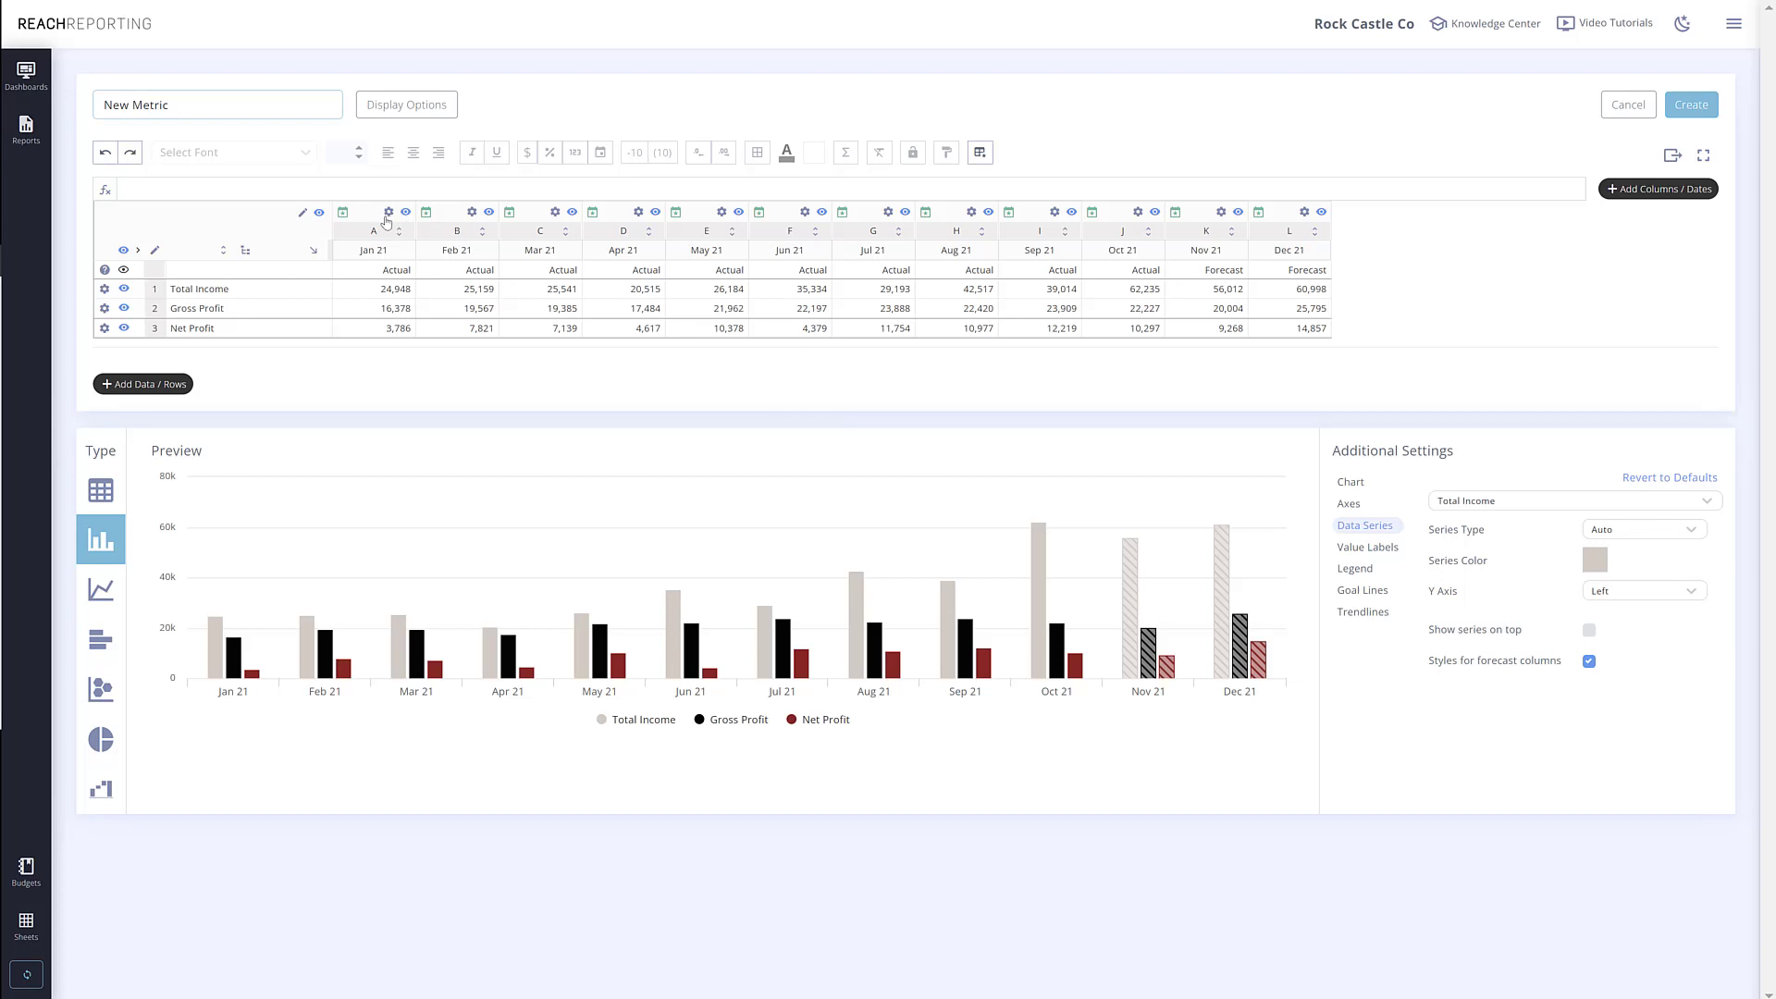
pyautogui.click(387, 211)
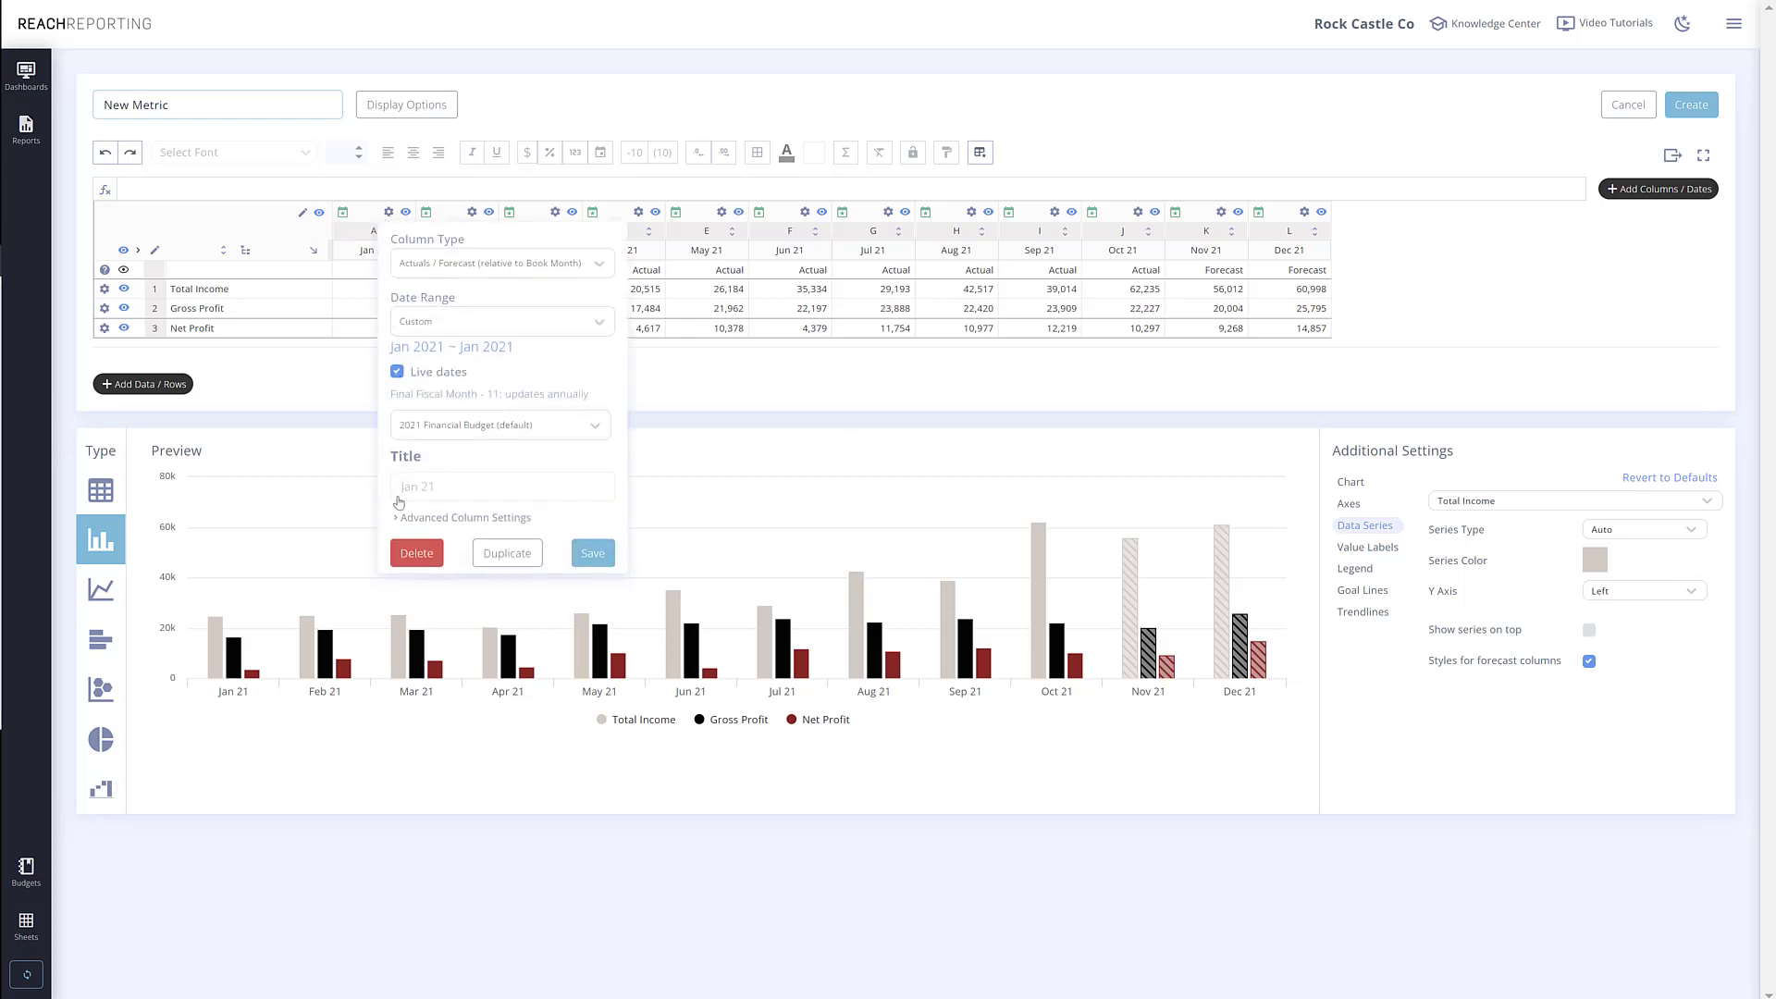
# Add a 'Plan' title suffix and sub-header to forecast months across all columns and save.
pyautogui.click(464, 517)
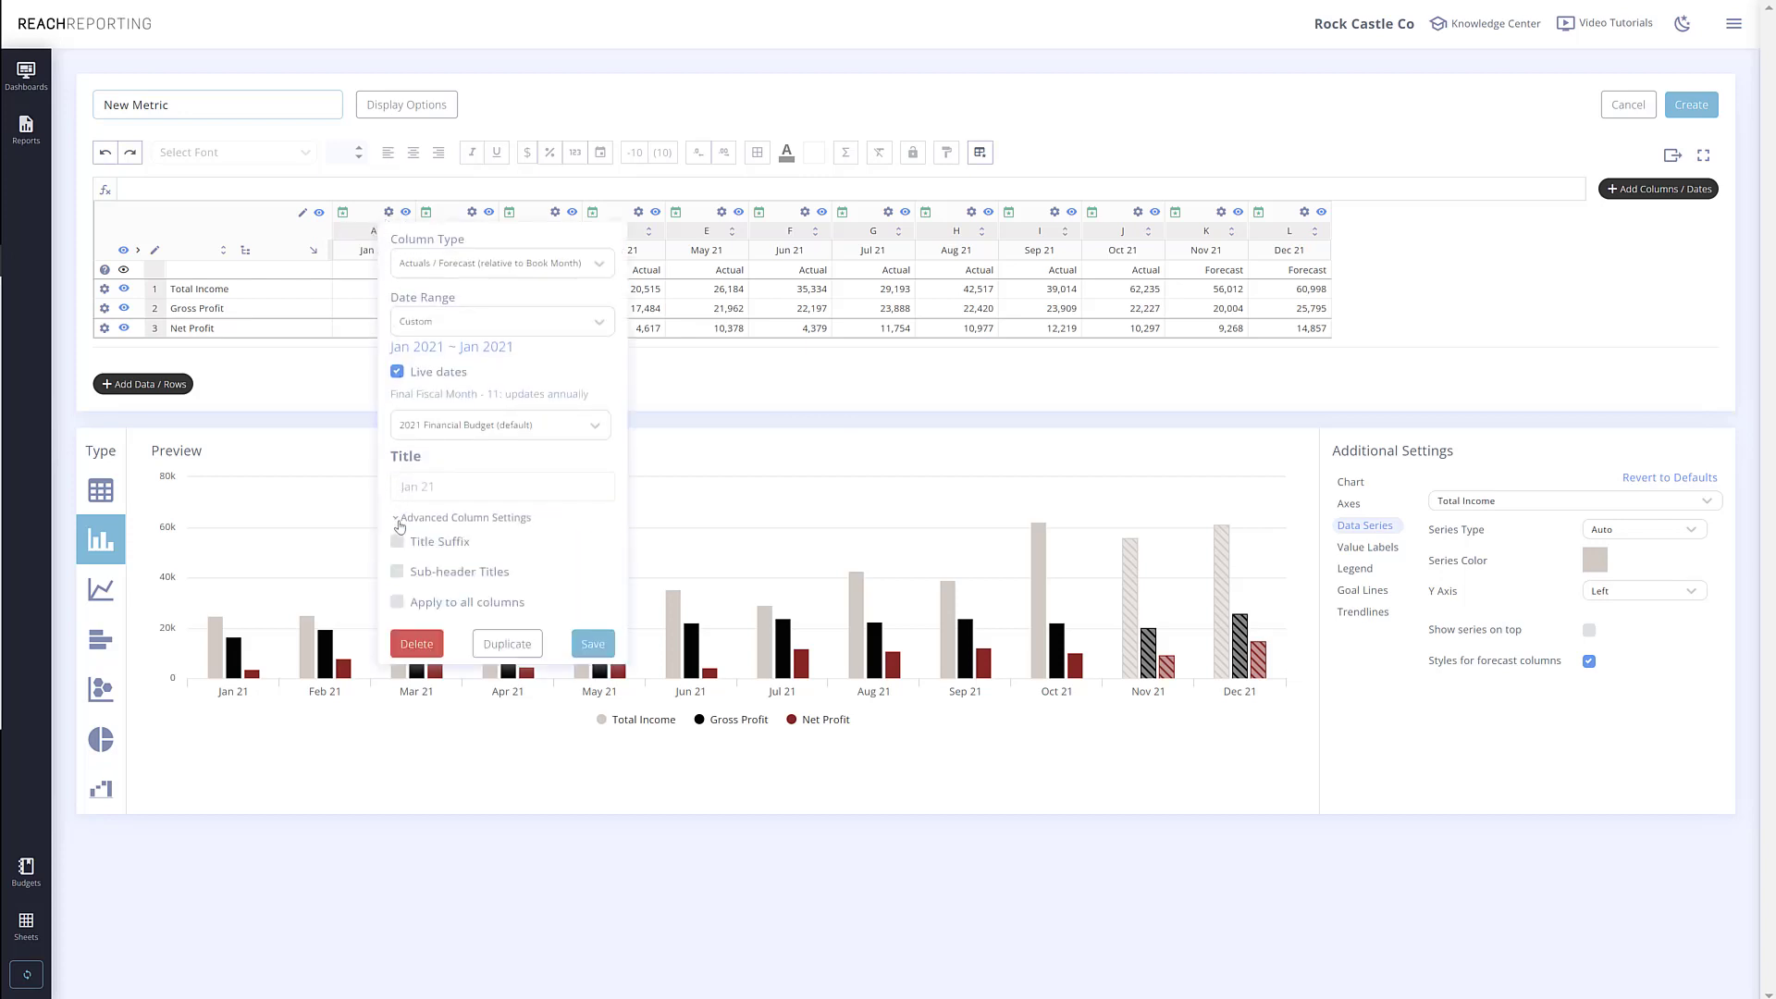
pyautogui.click(396, 540)
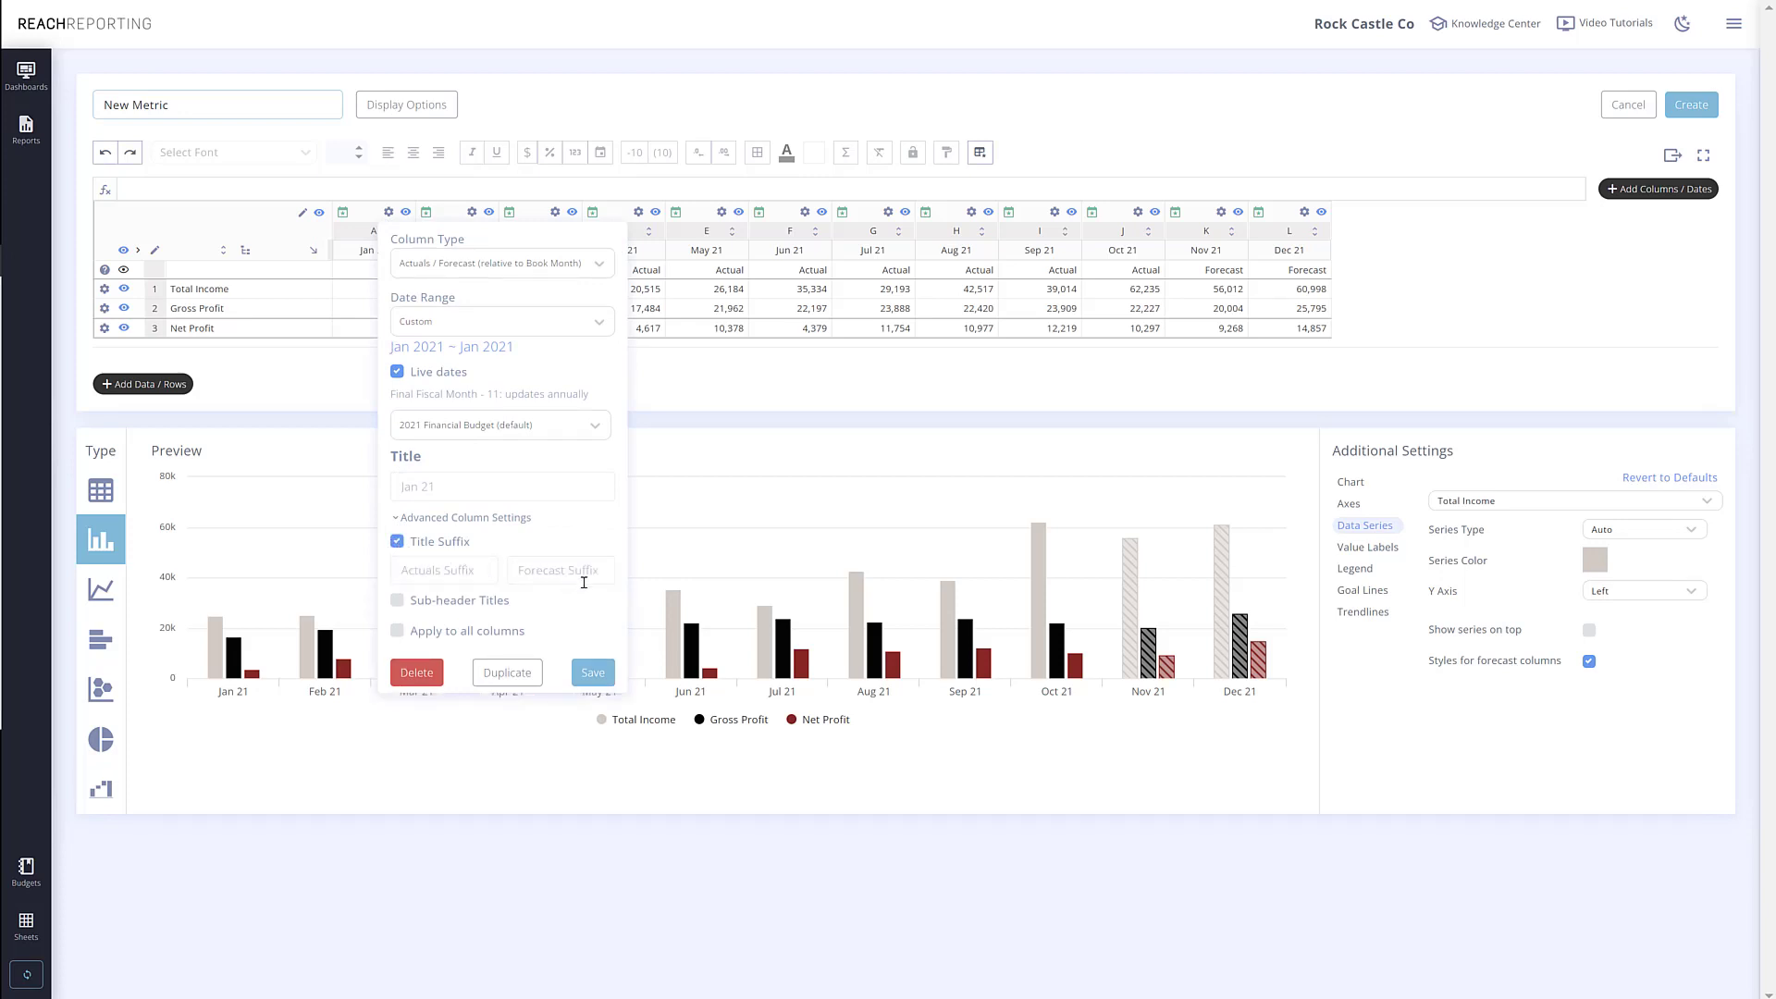
pyautogui.write('Pla')
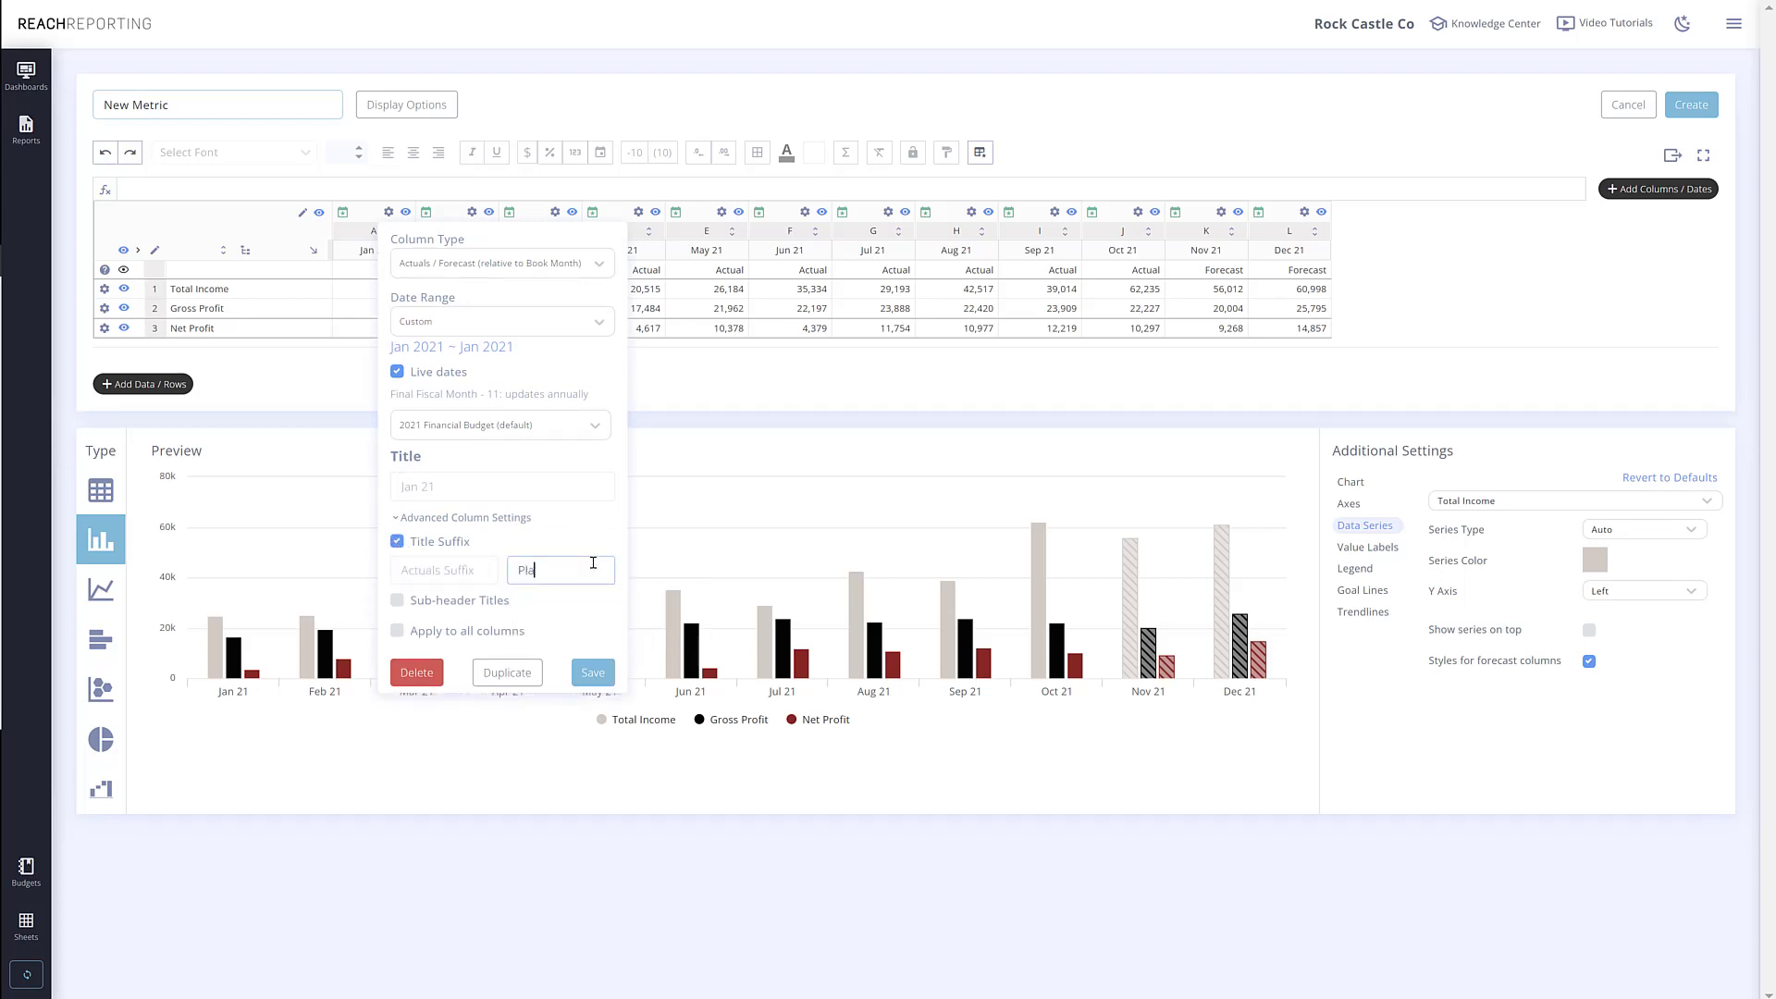
pyautogui.click(398, 599)
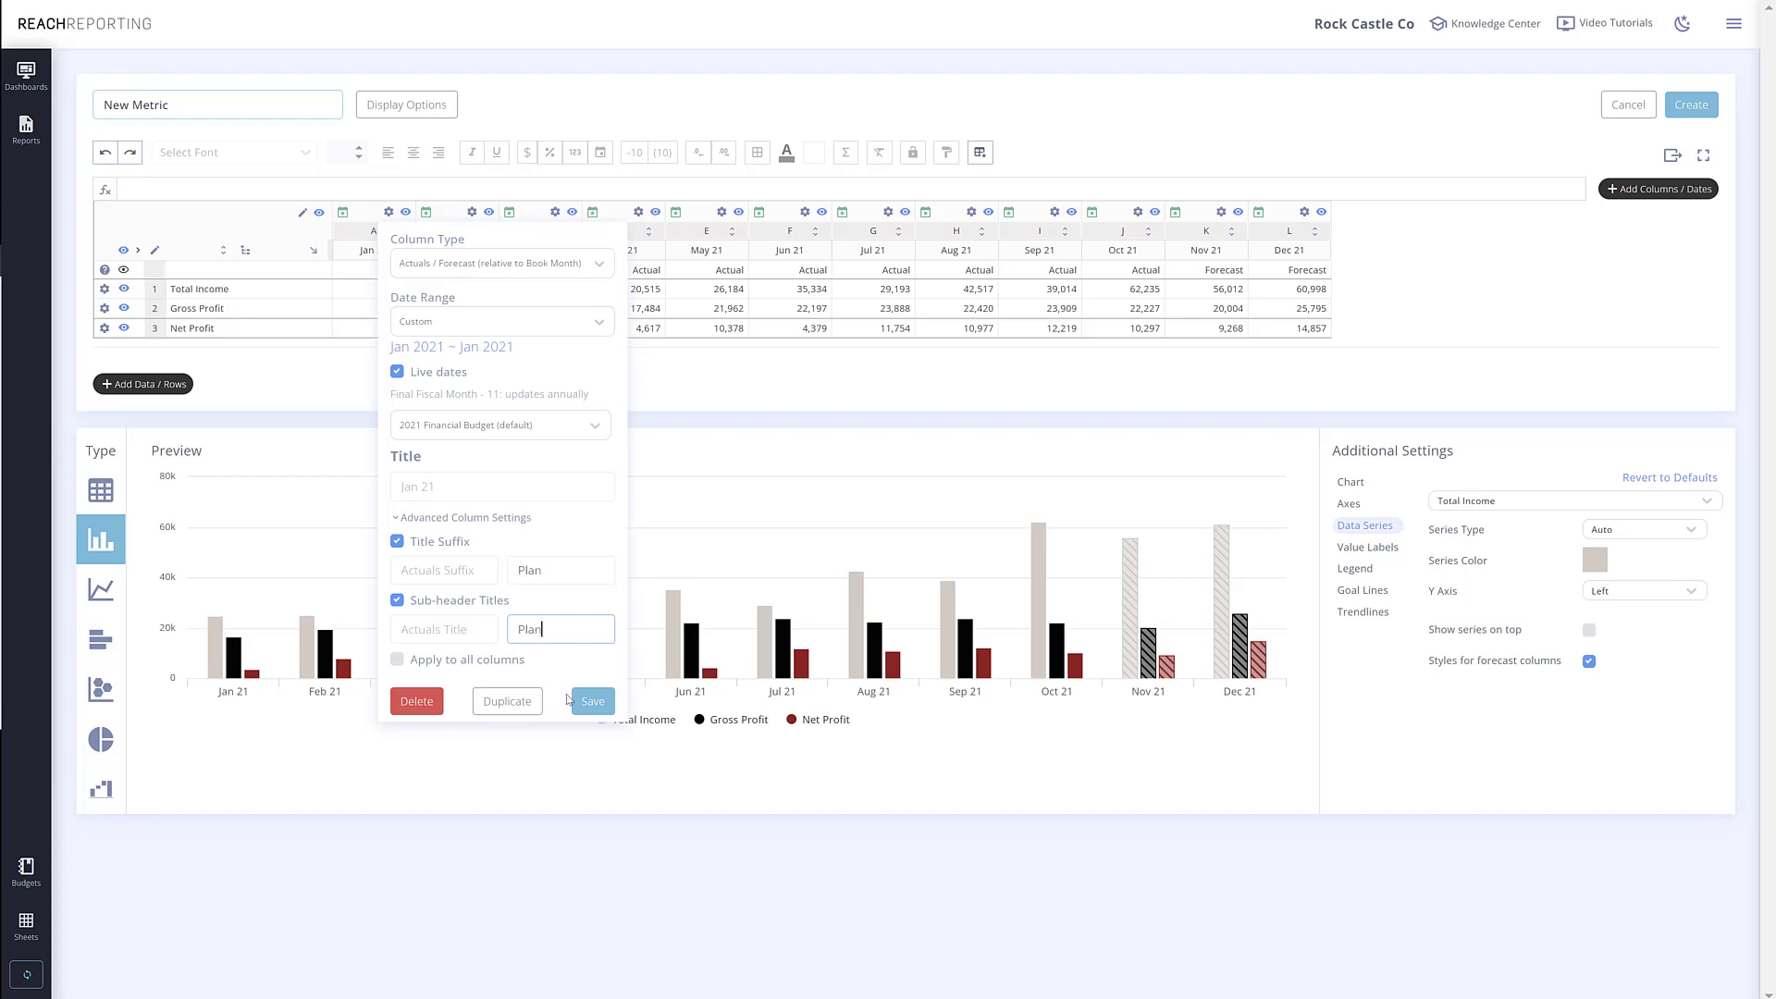
pyautogui.click(396, 659)
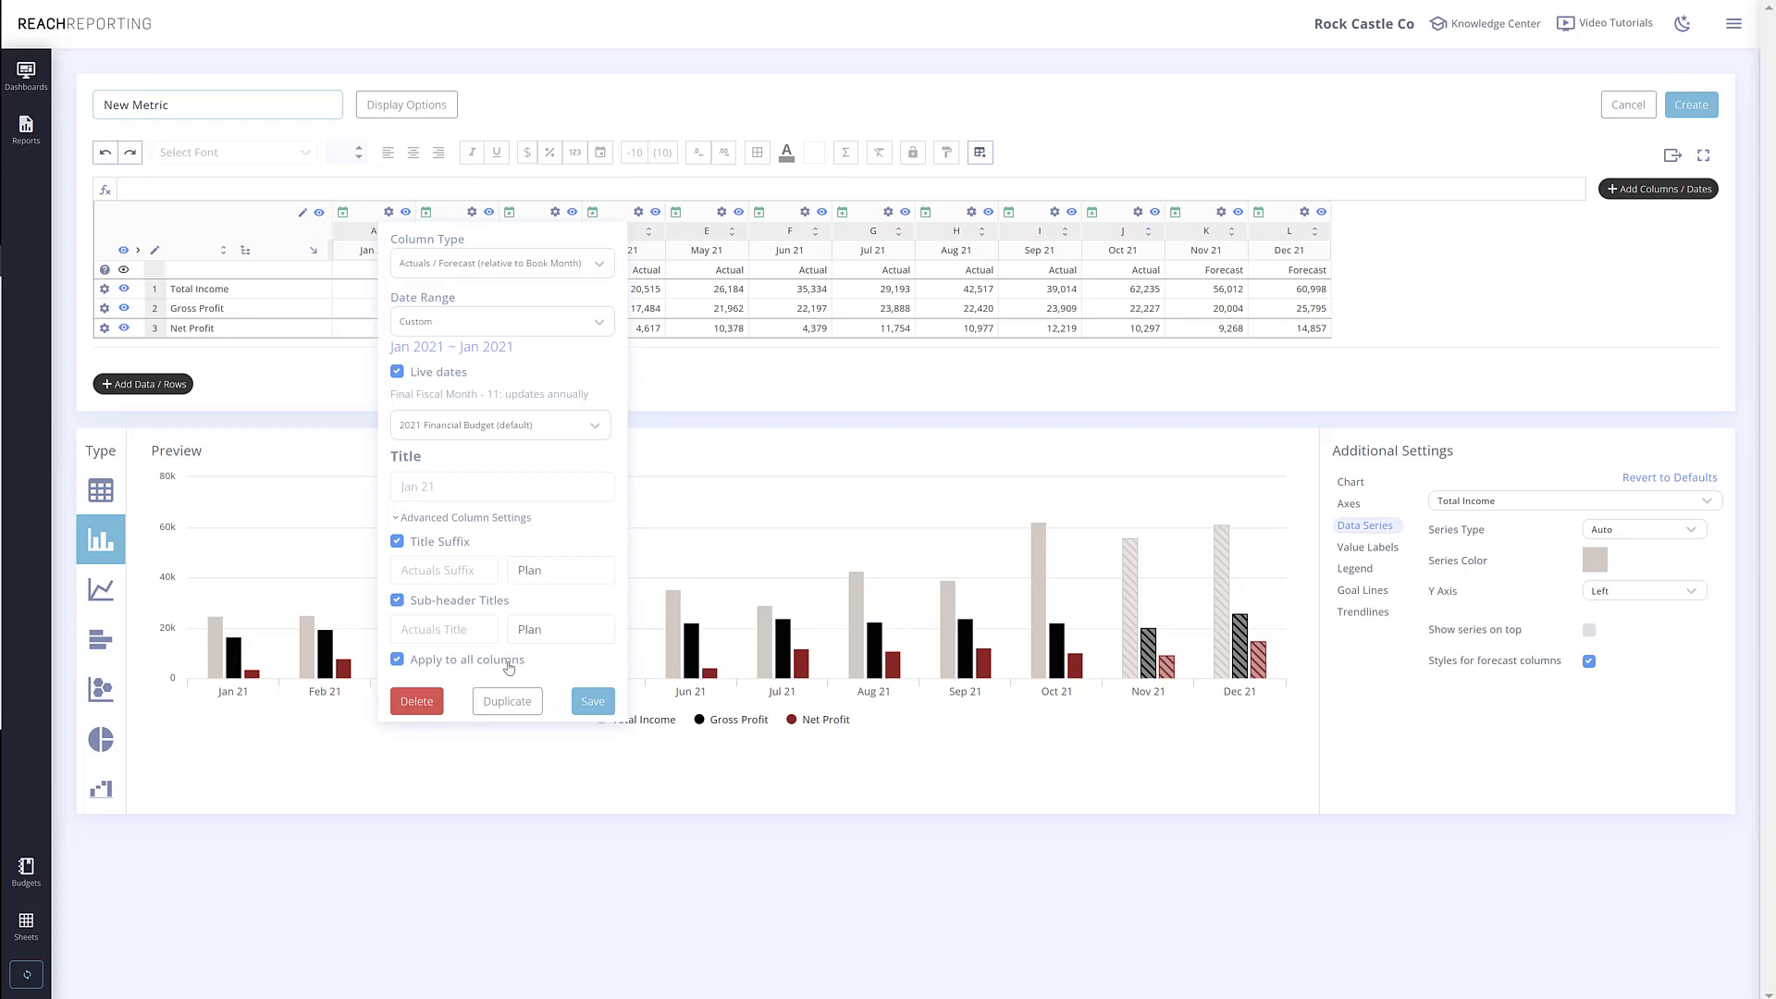
pyautogui.click(592, 699)
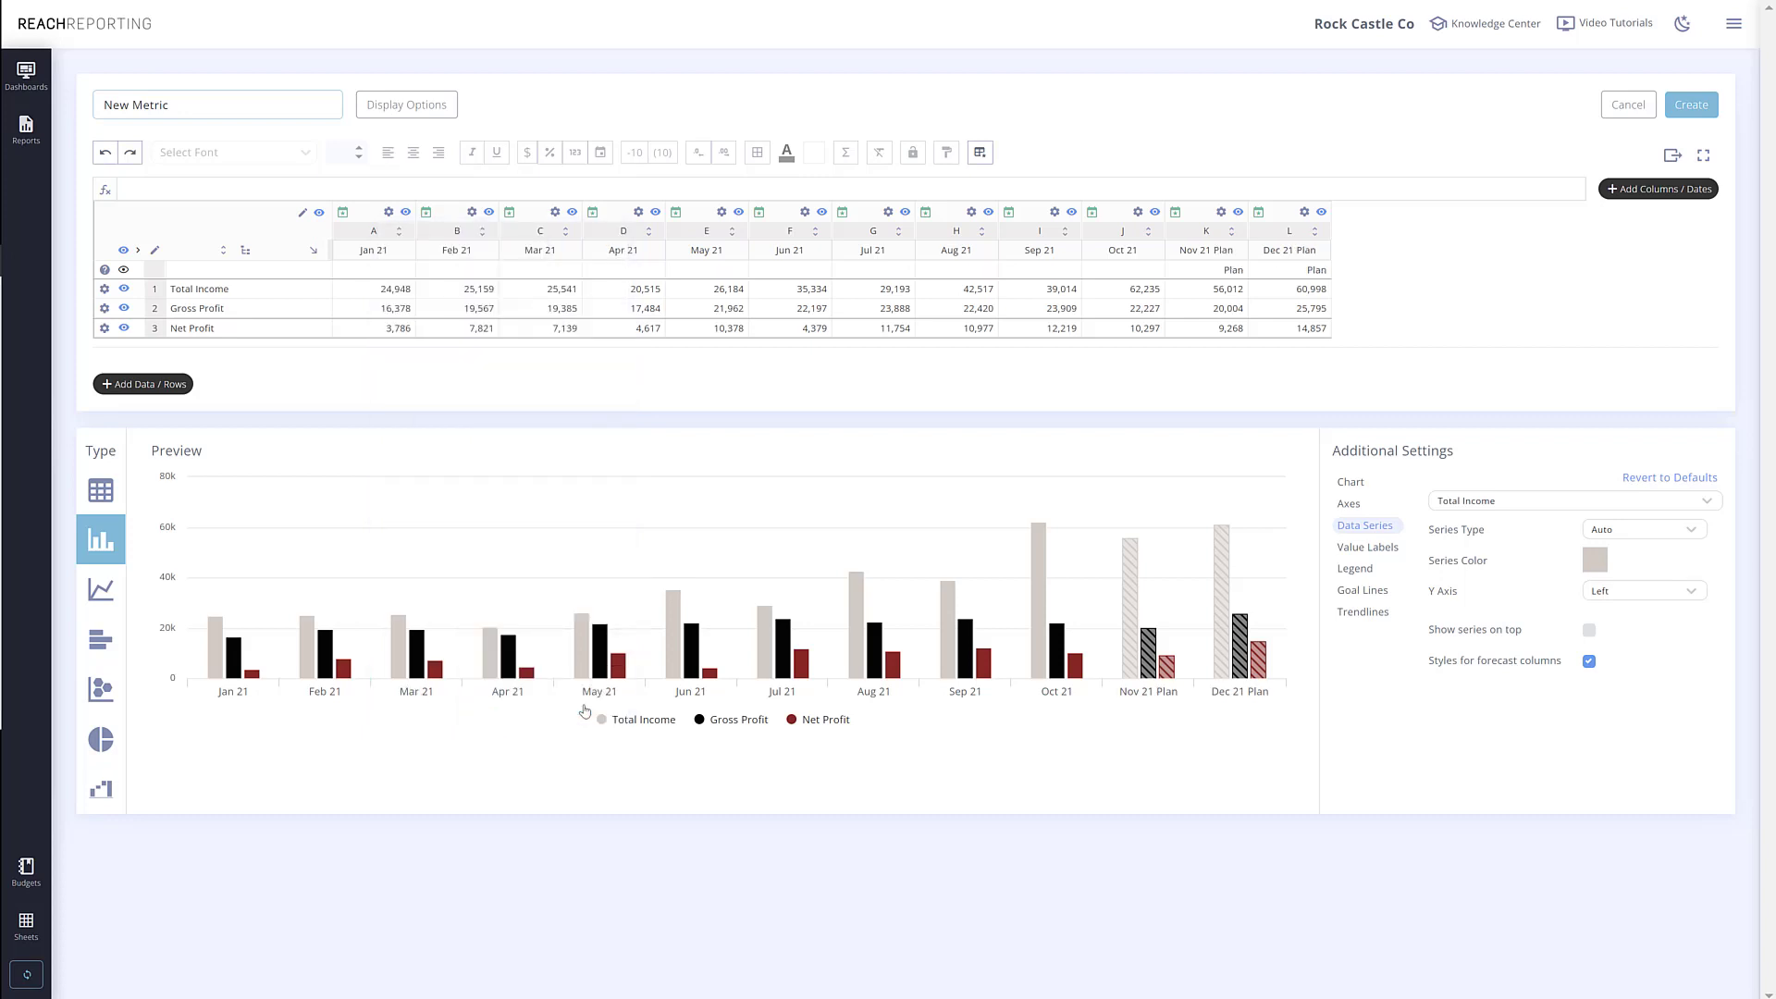
pyautogui.moveTo(1184, 706)
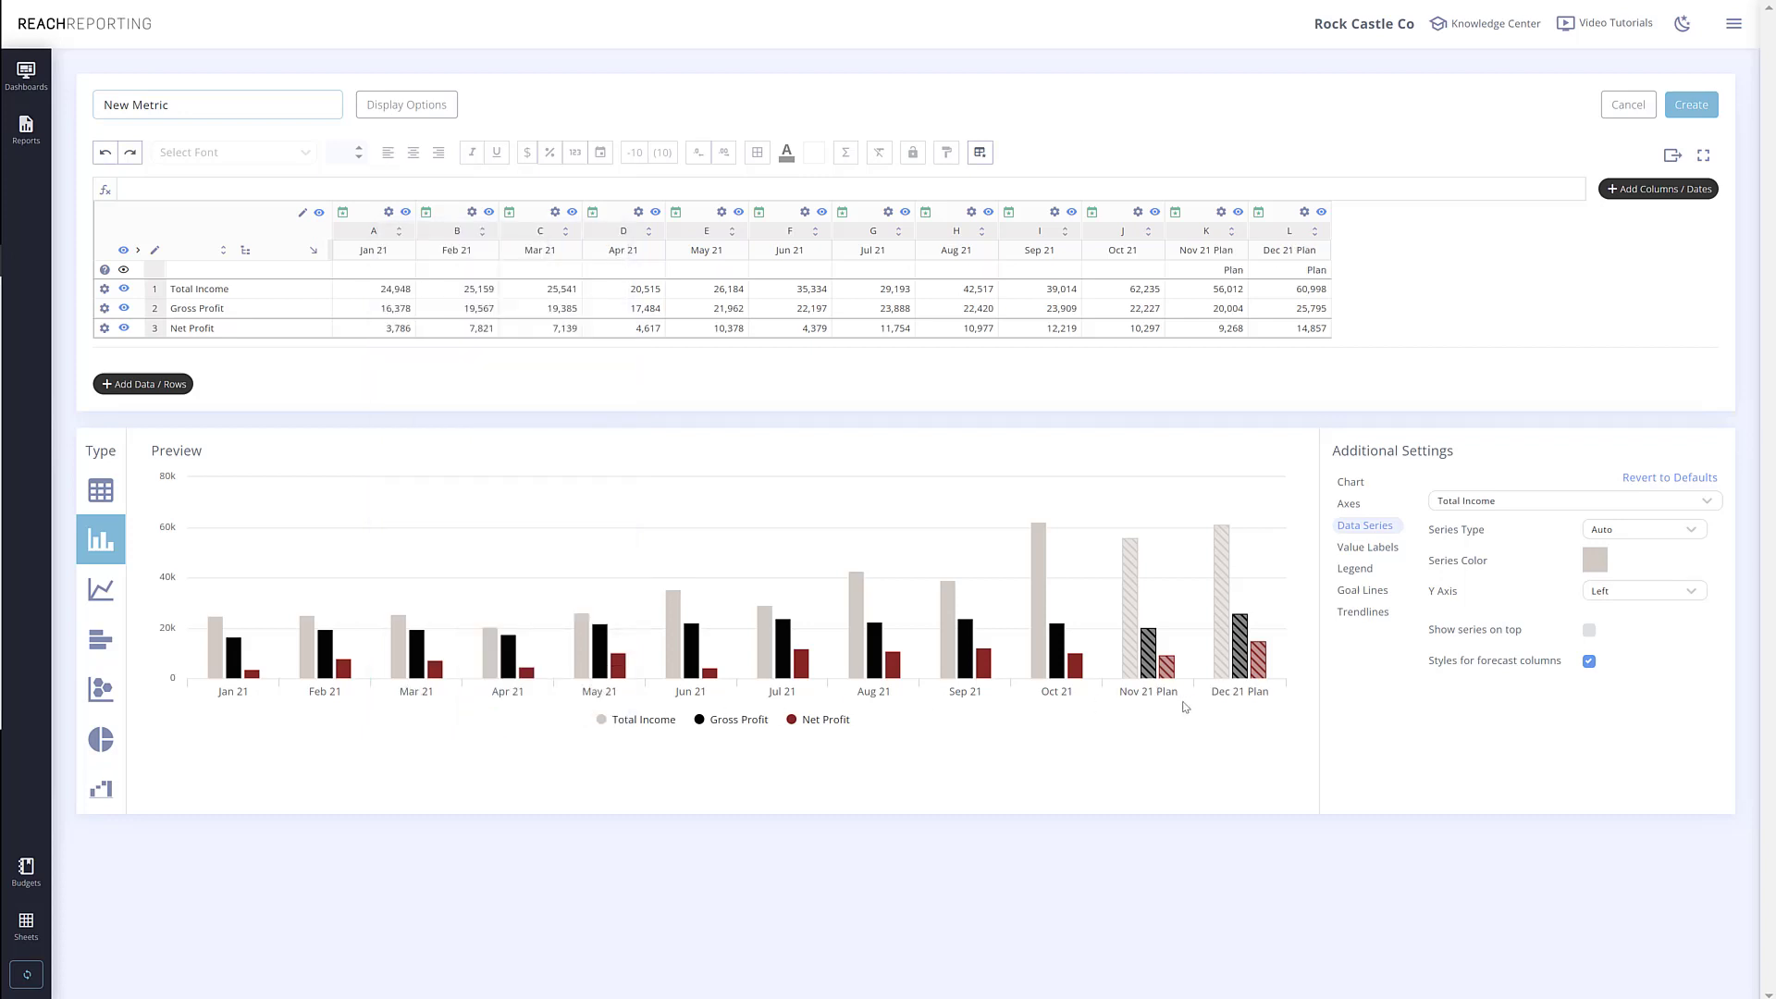
pyautogui.moveTo(888, 651)
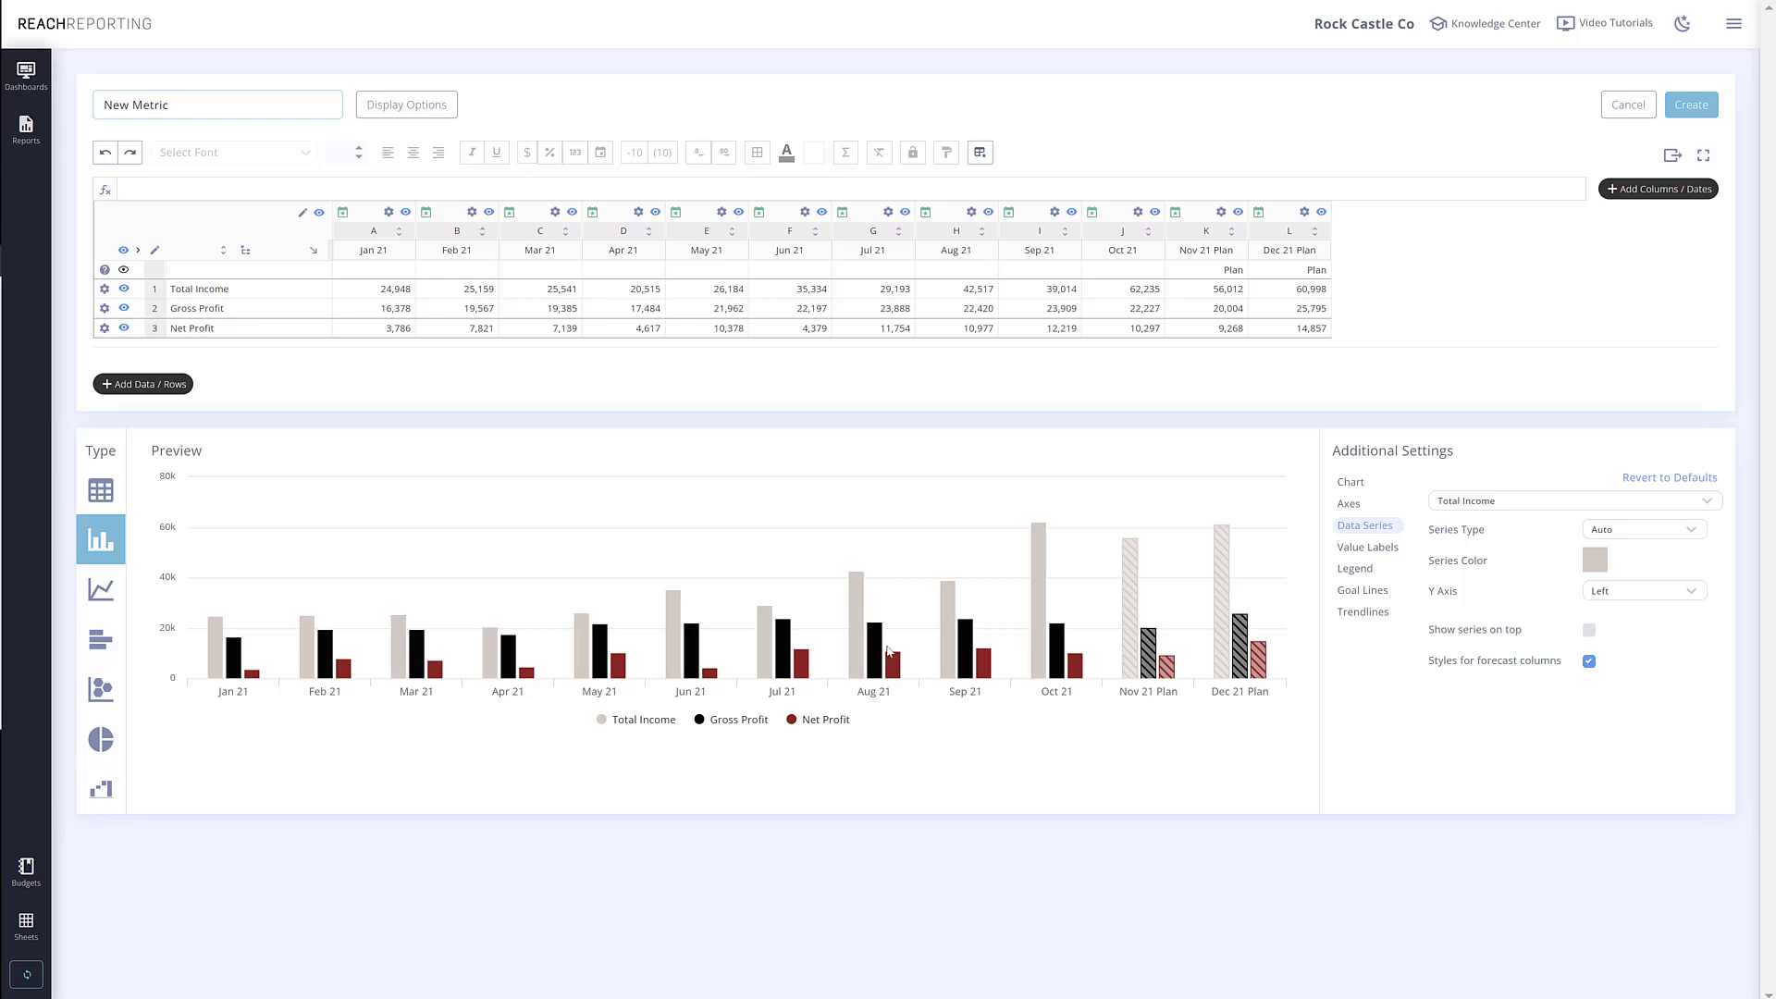
pyautogui.click(100, 496)
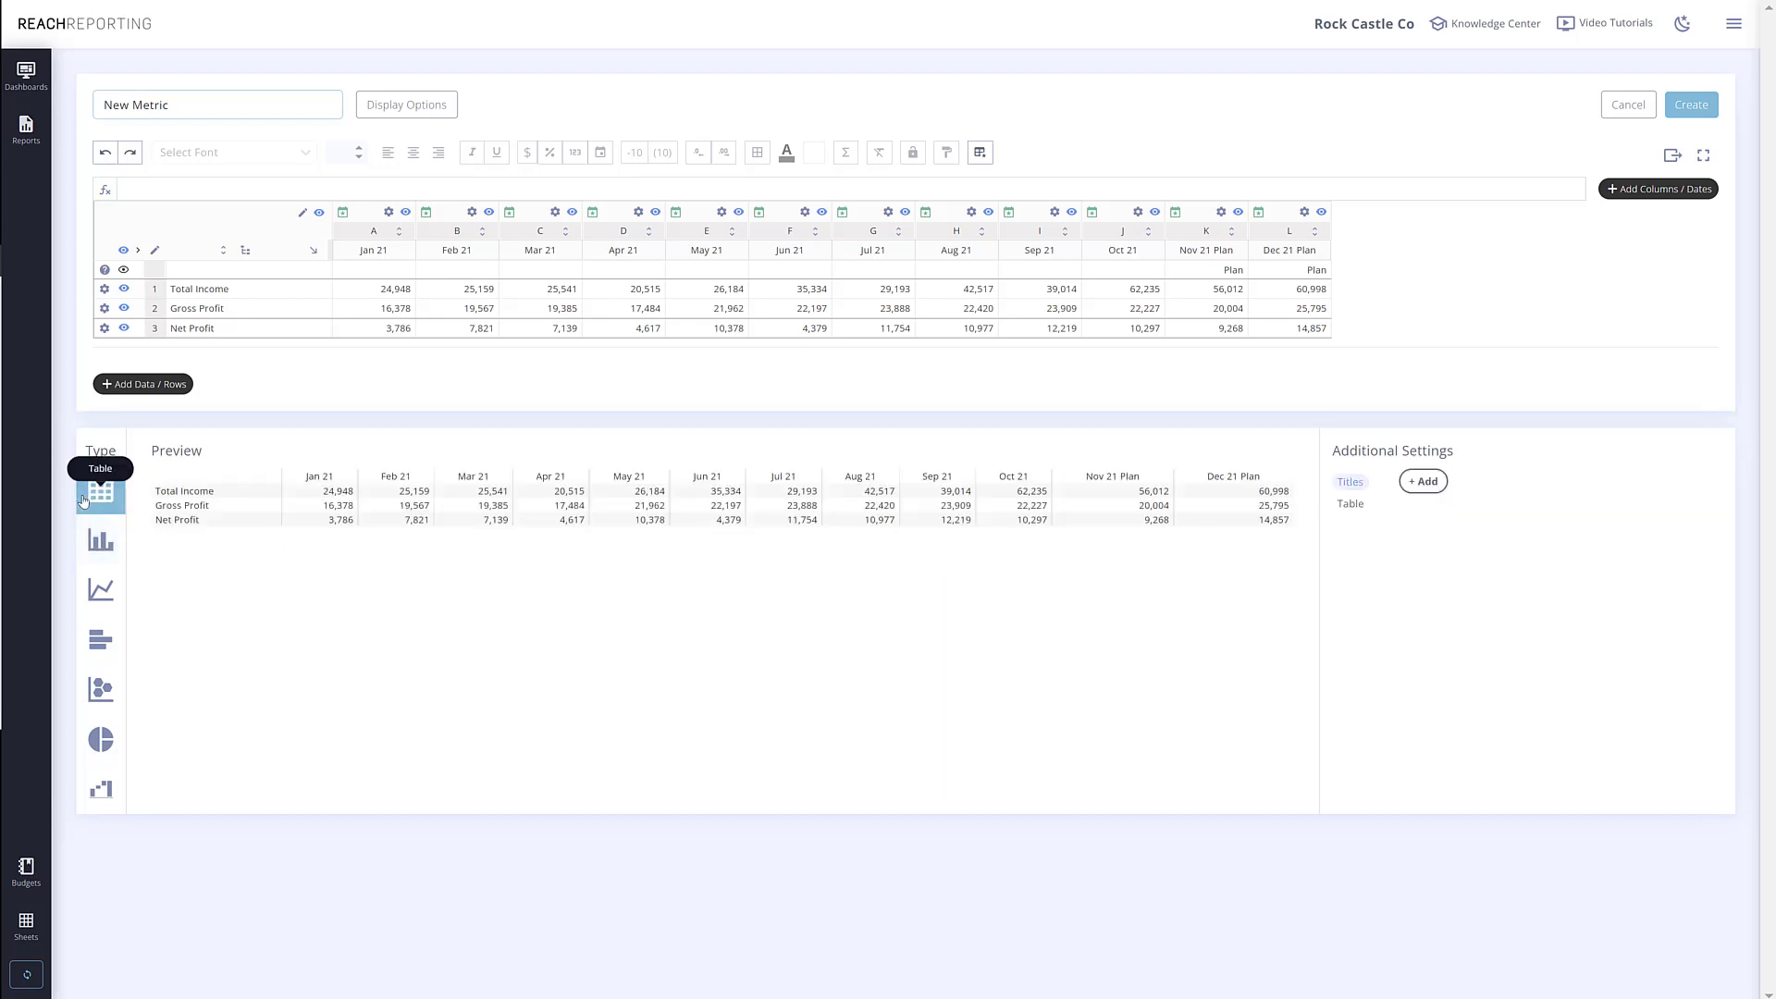
pyautogui.click(99, 542)
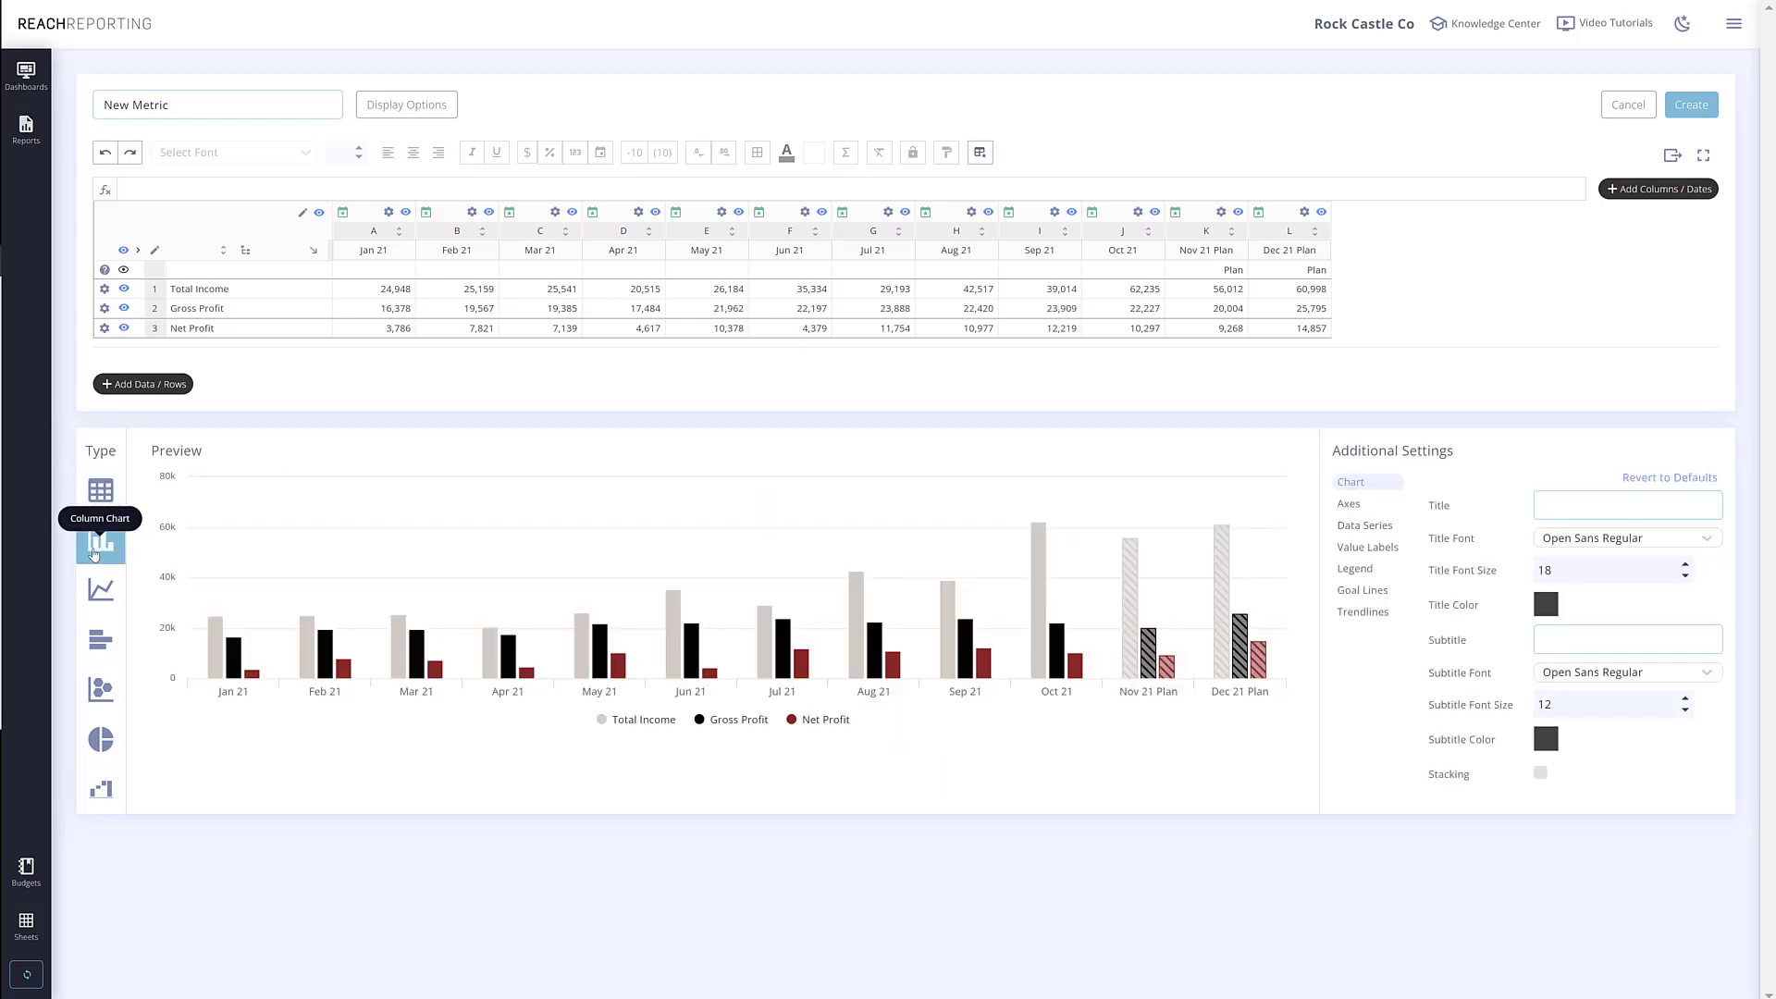